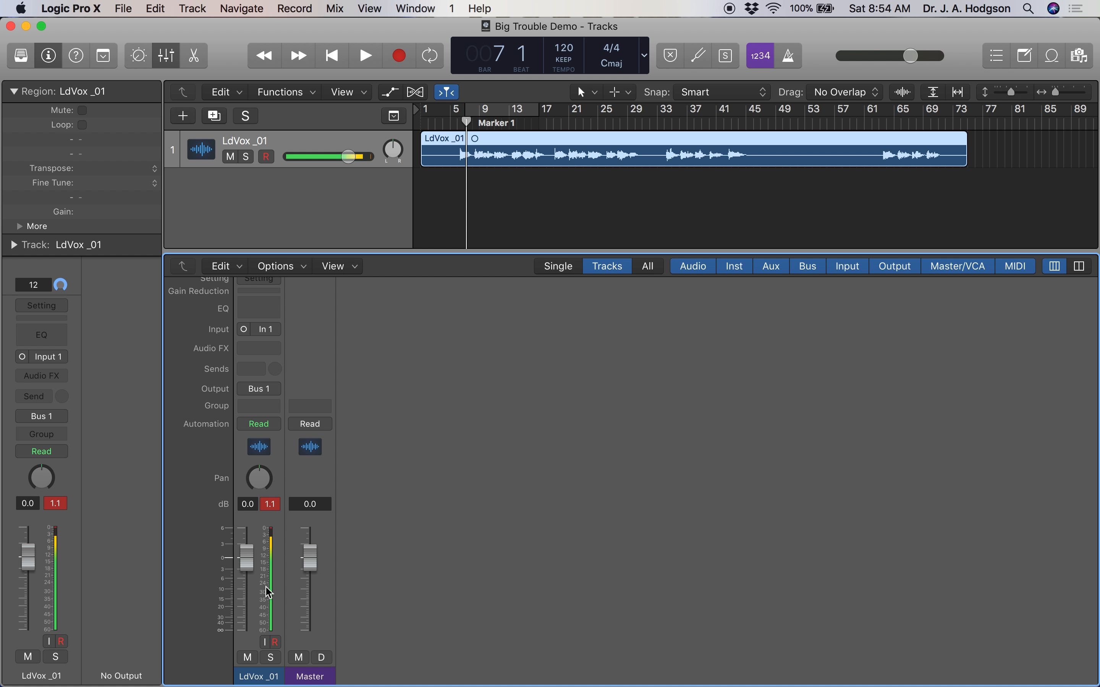
mouse_move(312, 487)
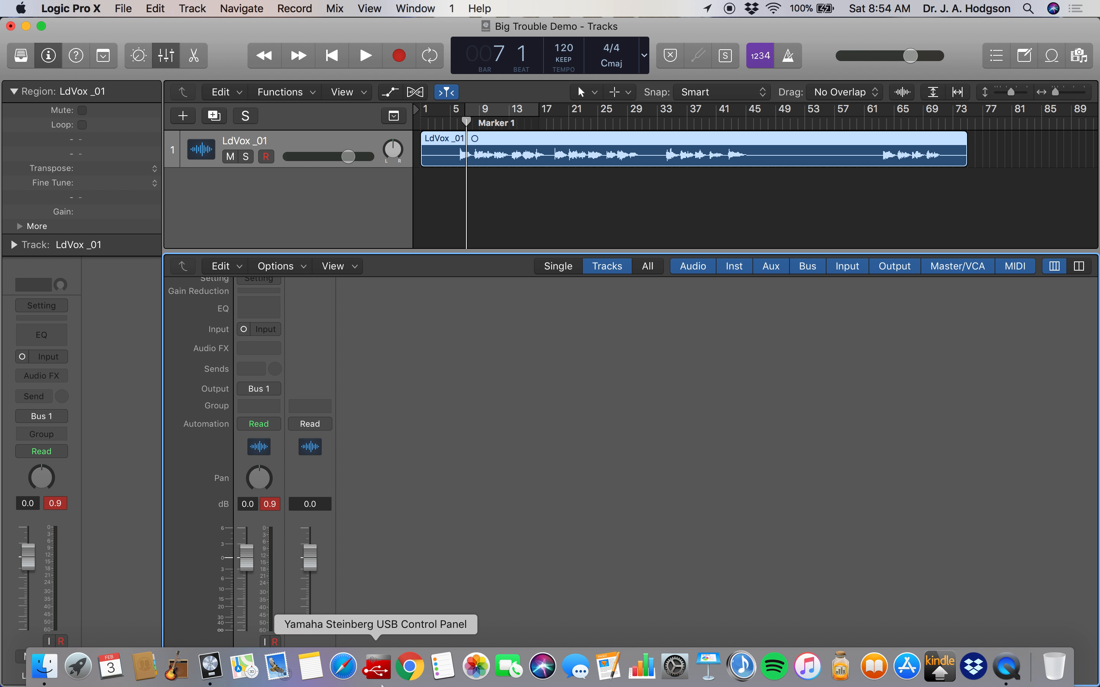
Step: Search Google for 'Poacher Lights Out' and open the open.spotify.com result
text(Poacher Lights Out)
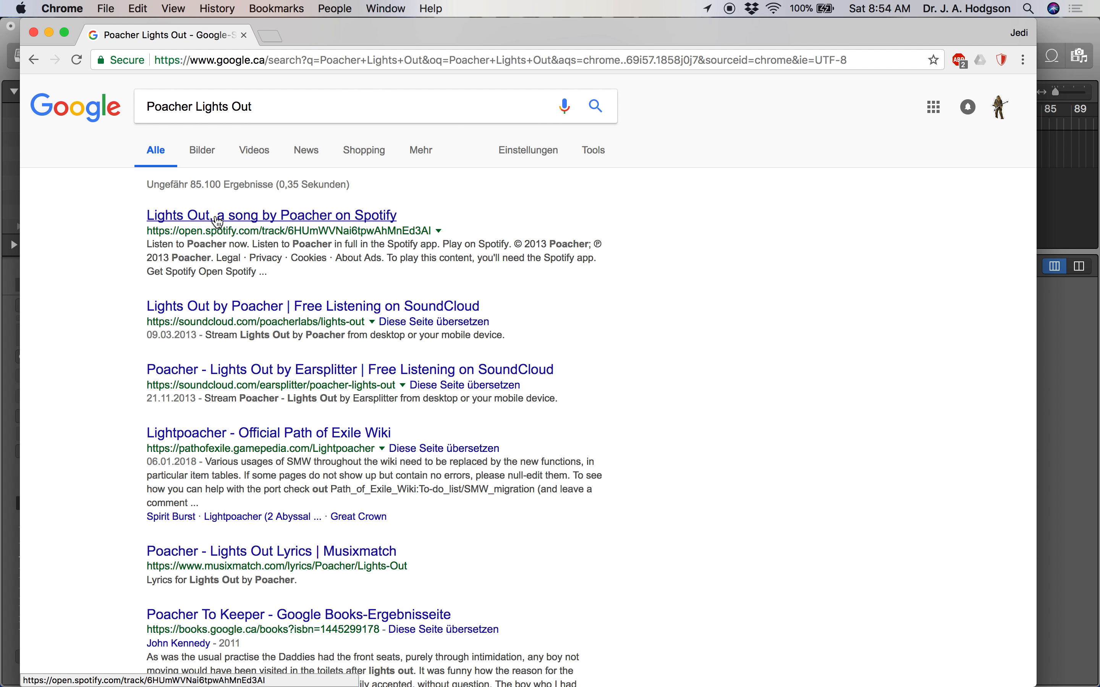
click(270, 215)
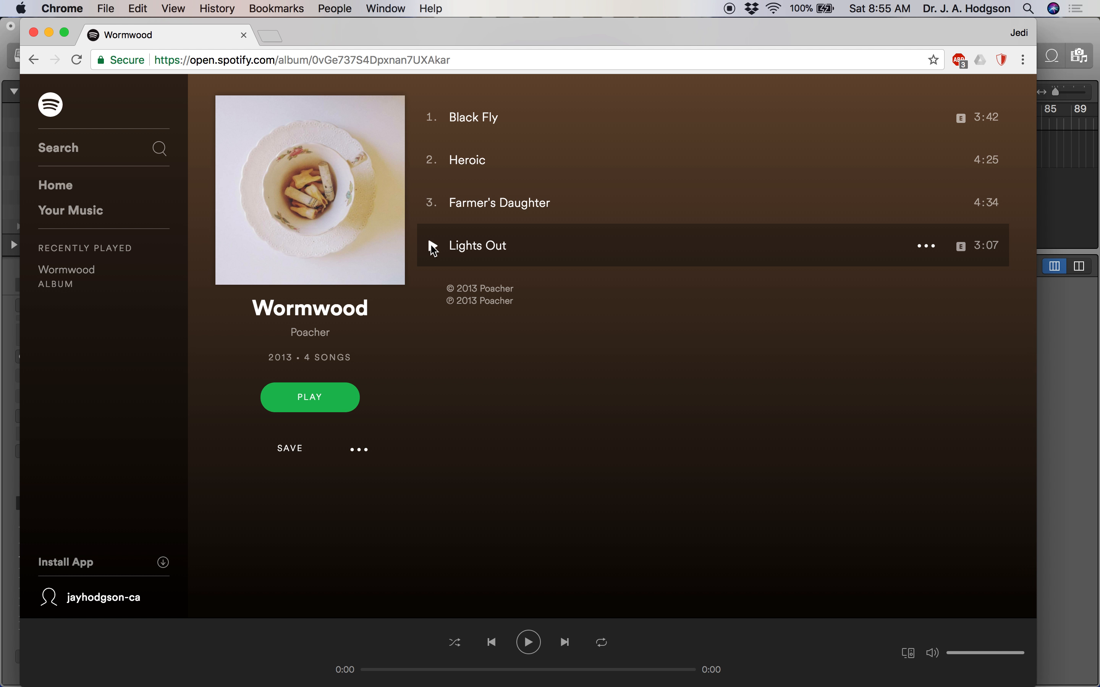
Step: Play Poacher's Lights Out and pause it around 1:07
double_click(477, 245)
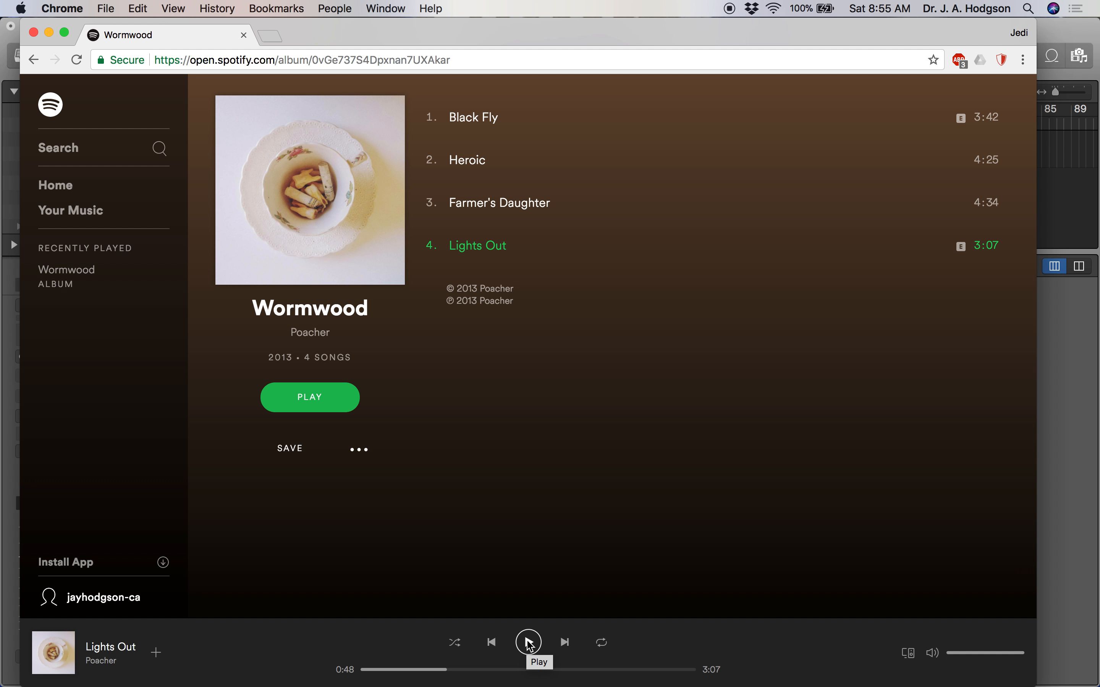
mouse_move(529, 642)
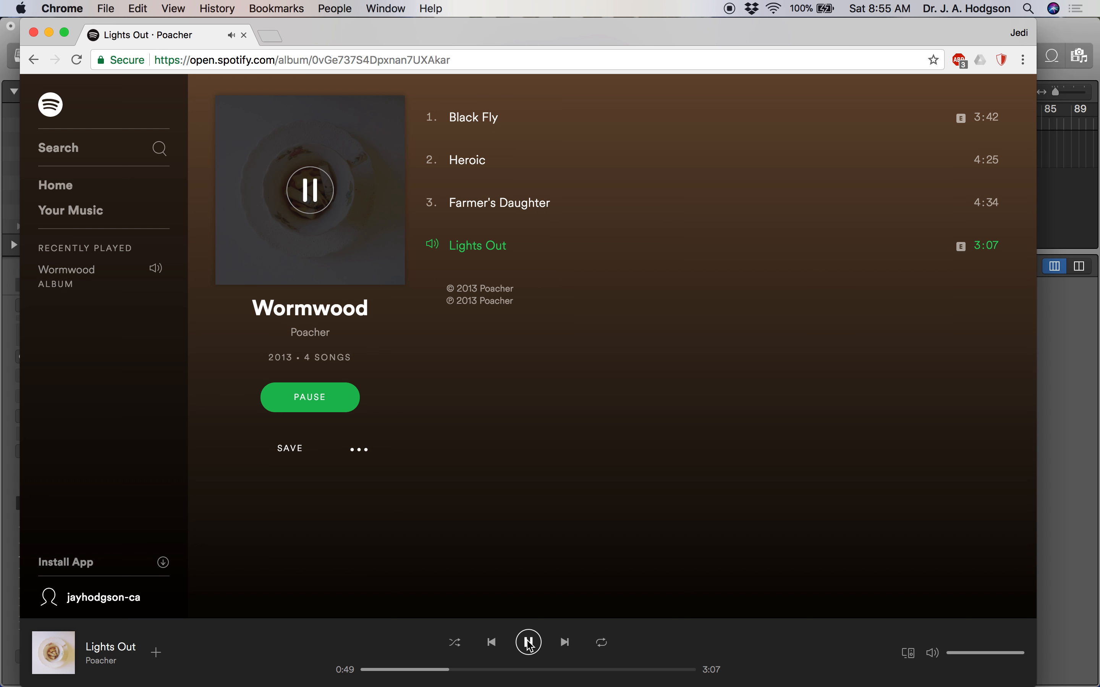
mouse_move(528, 642)
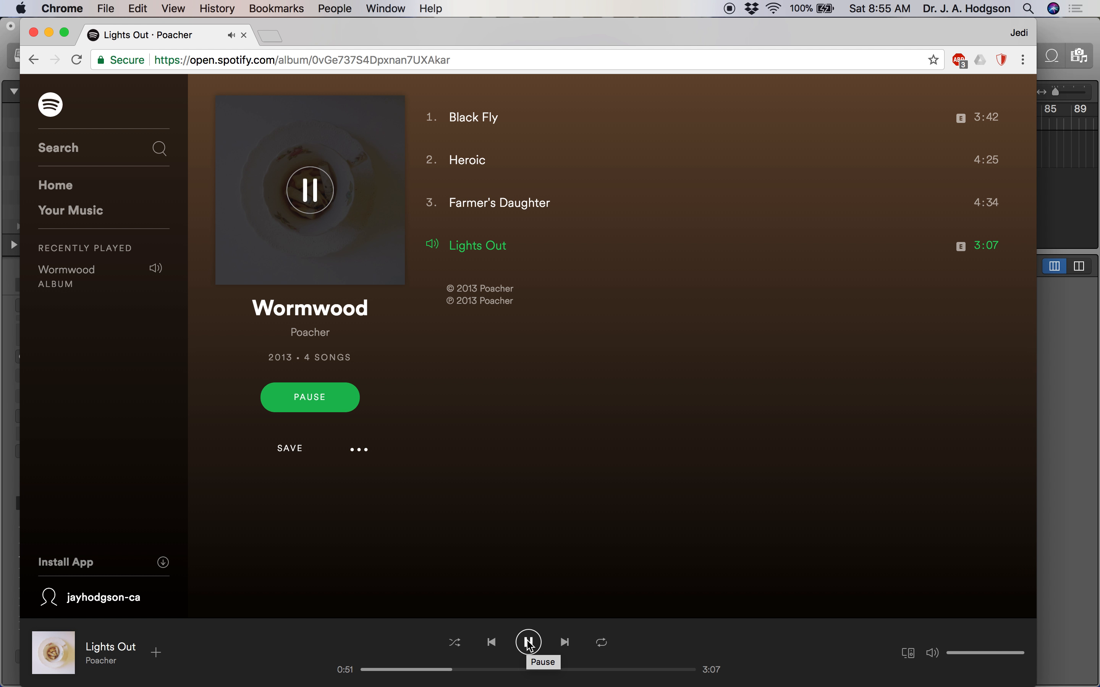
mouse_move(743, 528)
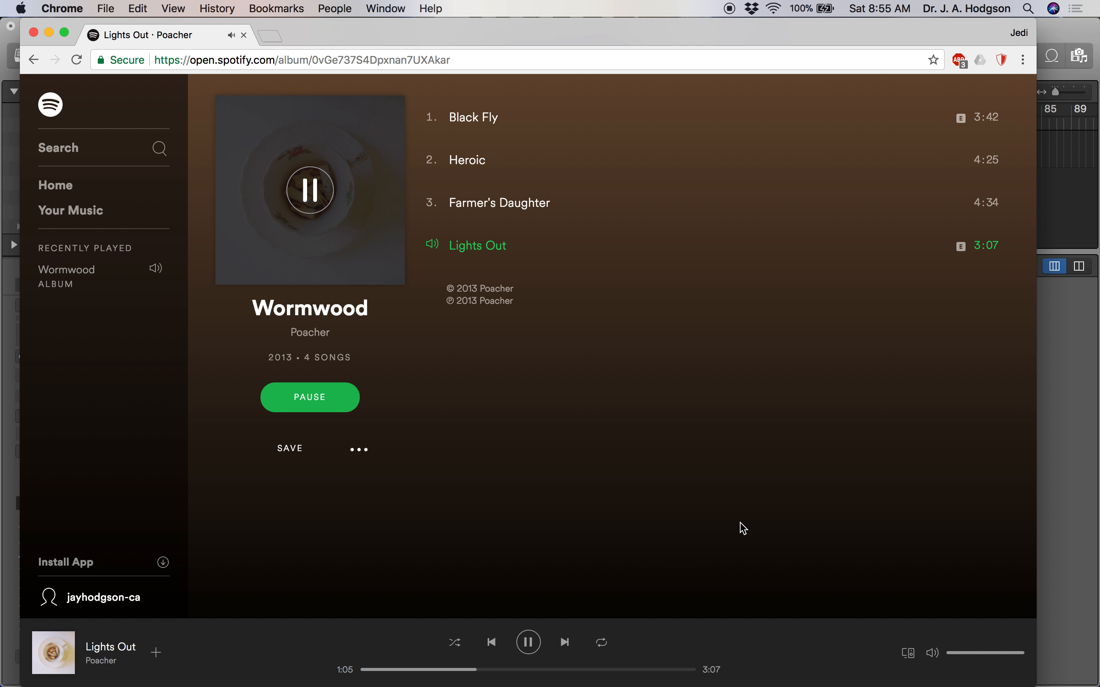
click(527, 641)
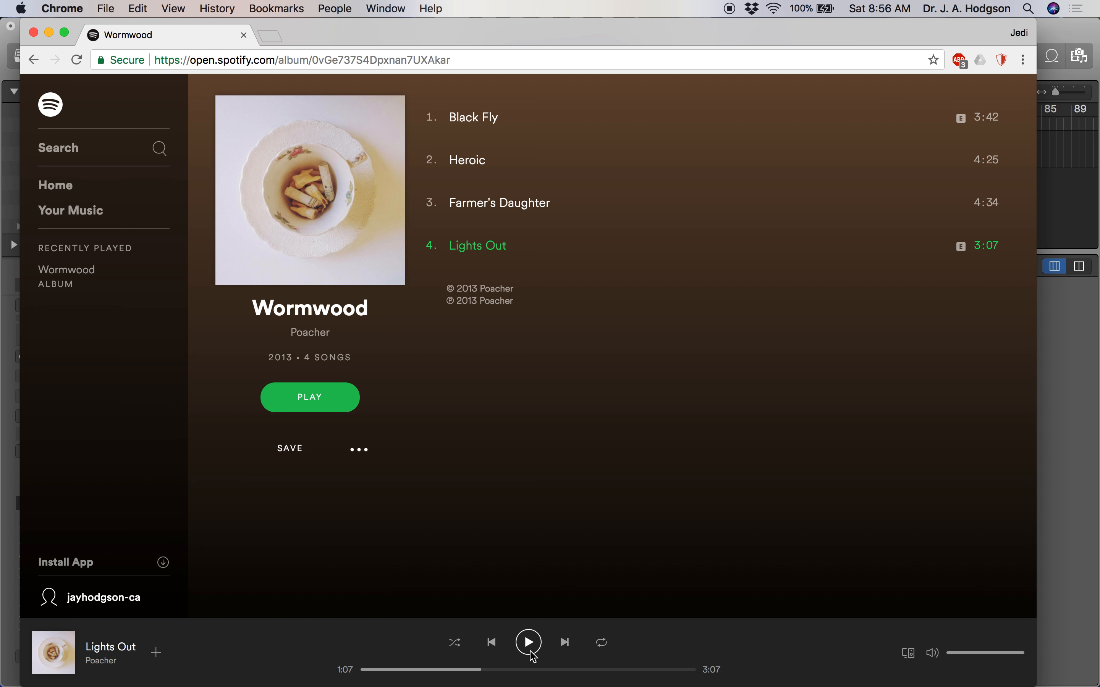
Step: Resume Lights Out playback, then return to the Big Trouble Demo project
click(528, 642)
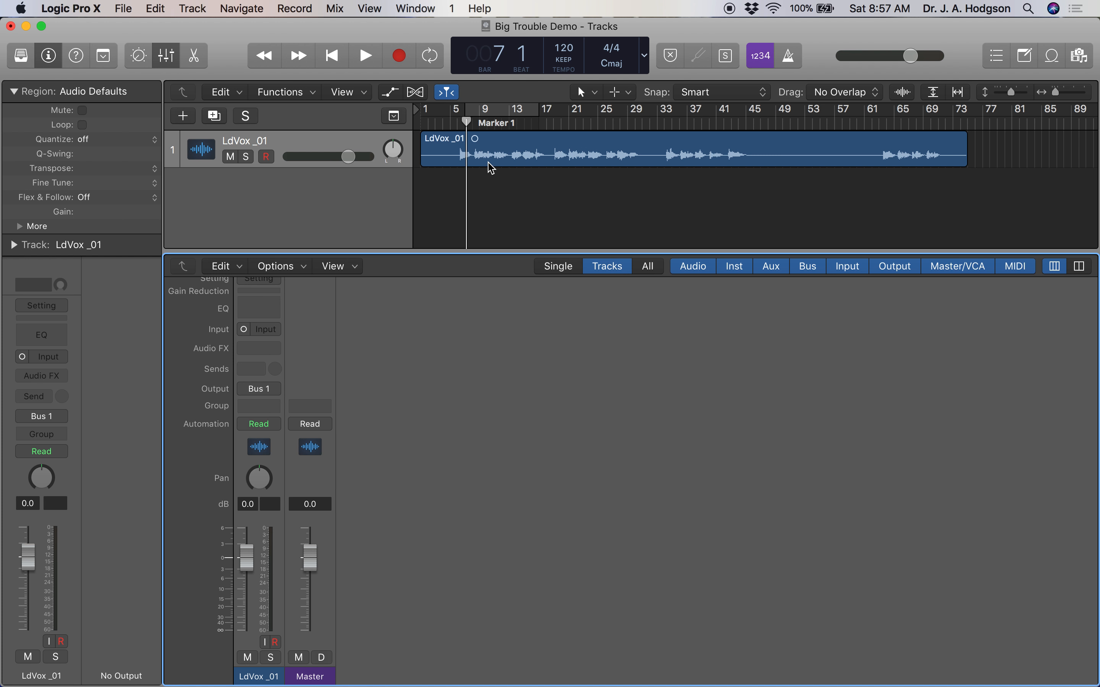
Step: Set the LdVox_01 channel output to Stereo Output instead of Bus 1
click(365, 56)
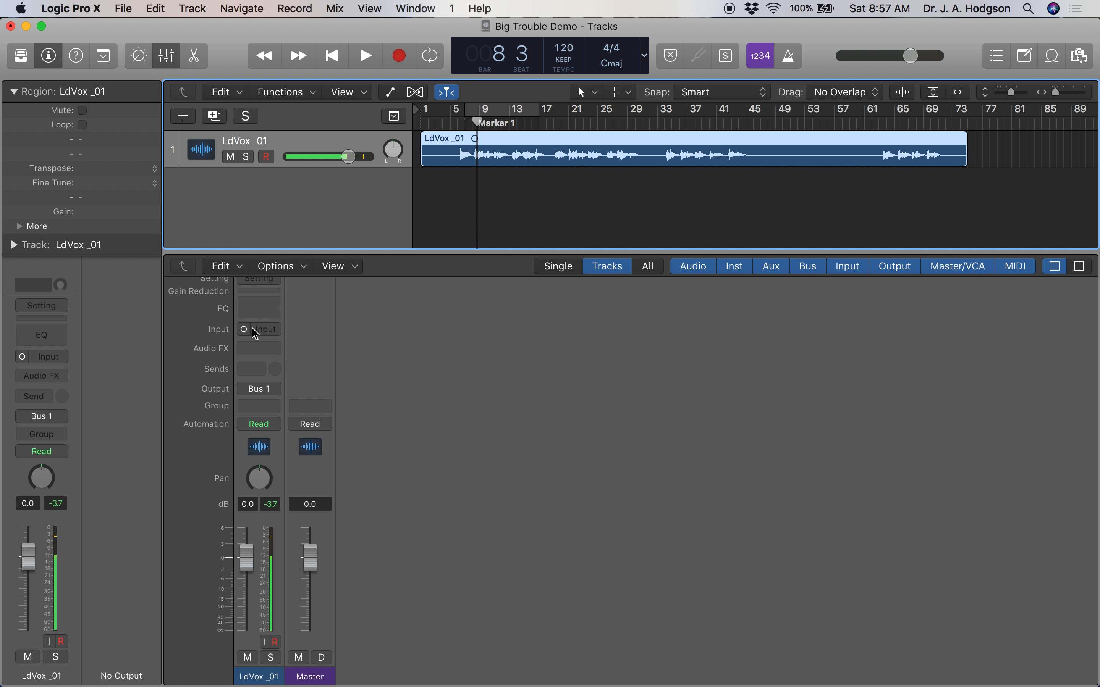
click(258, 389)
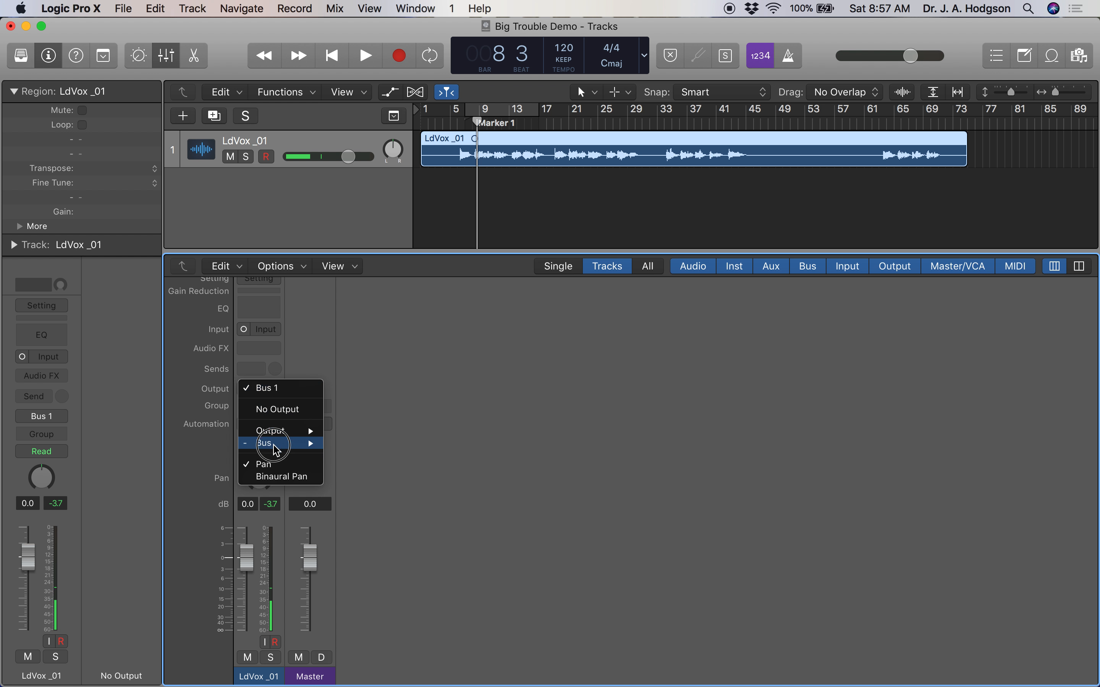
mouse_move(269, 430)
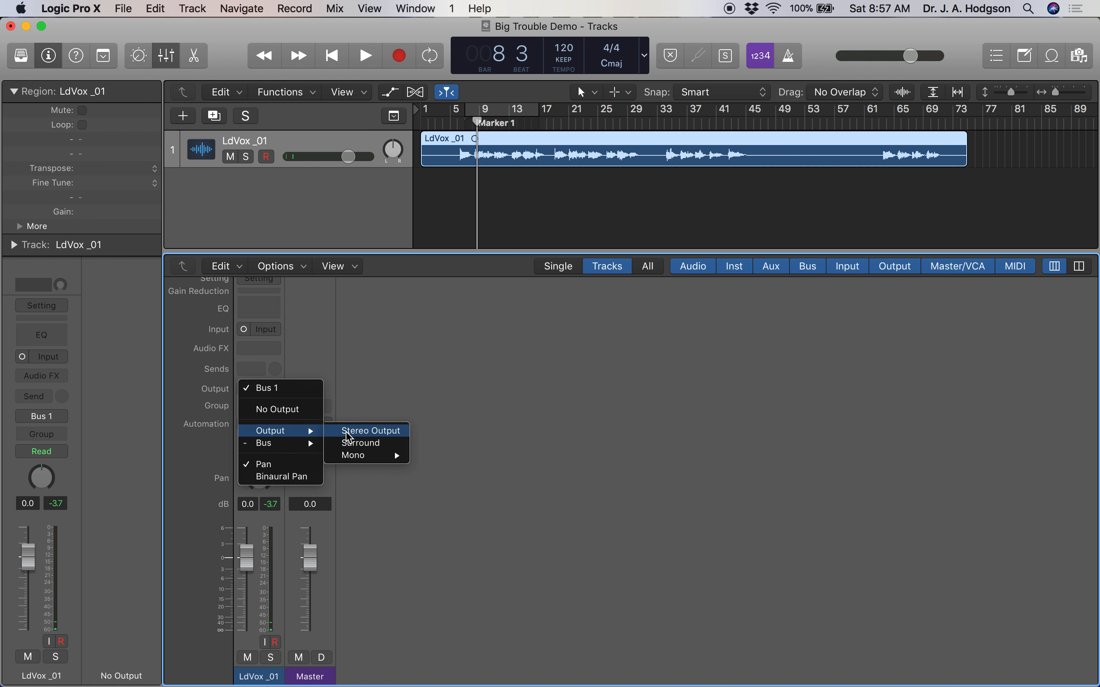
click(370, 431)
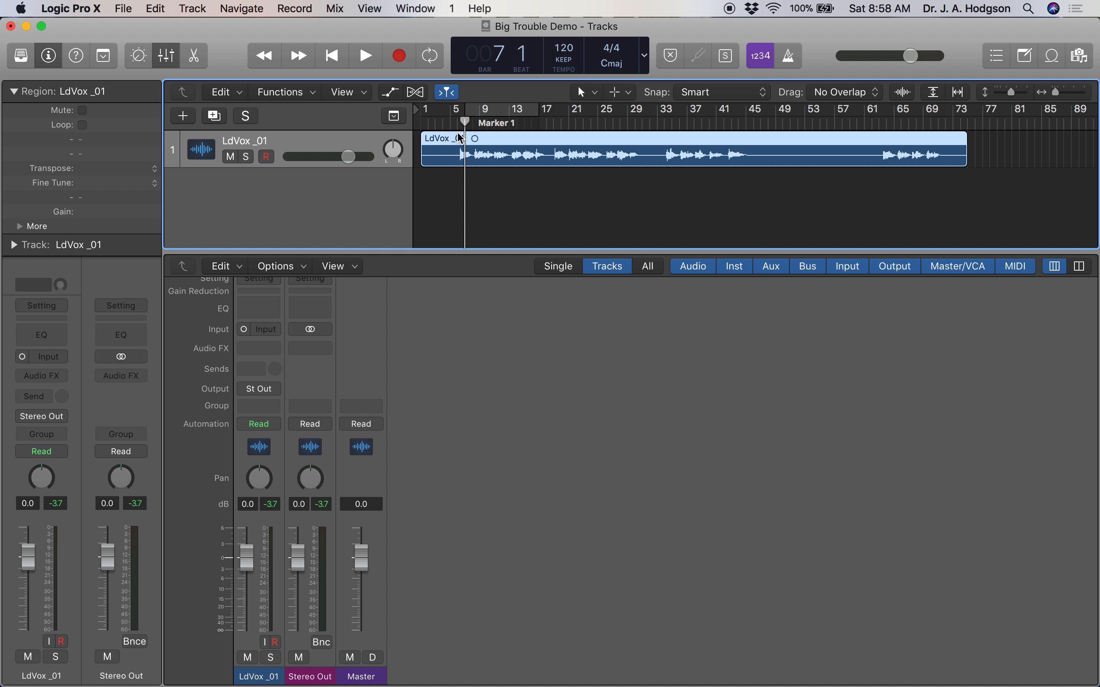
Step: Send LdVox_01 to Bus 1, creating Aux 1, then solo both and audition during playback
click(365, 55)
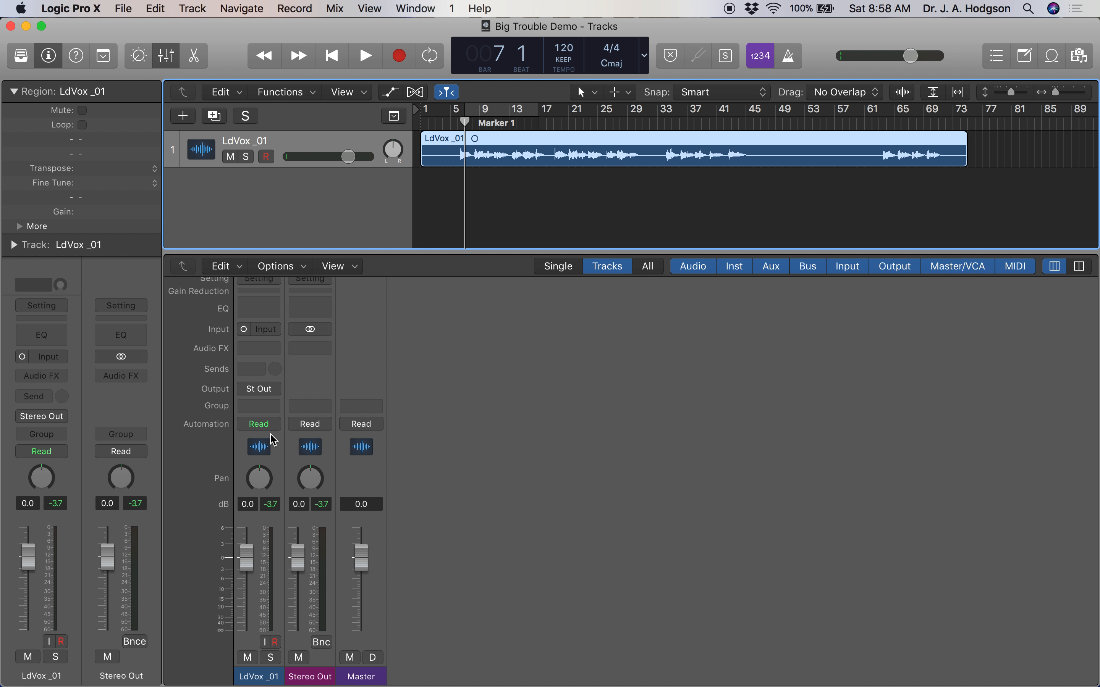
mouse_move(275, 369)
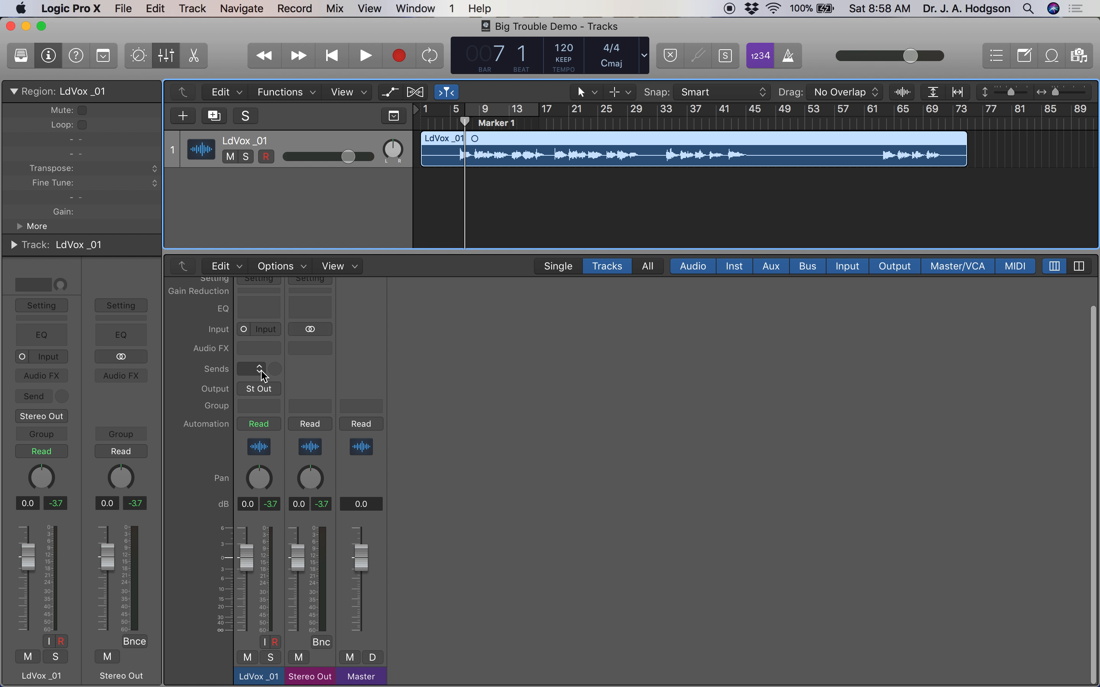
click(258, 369)
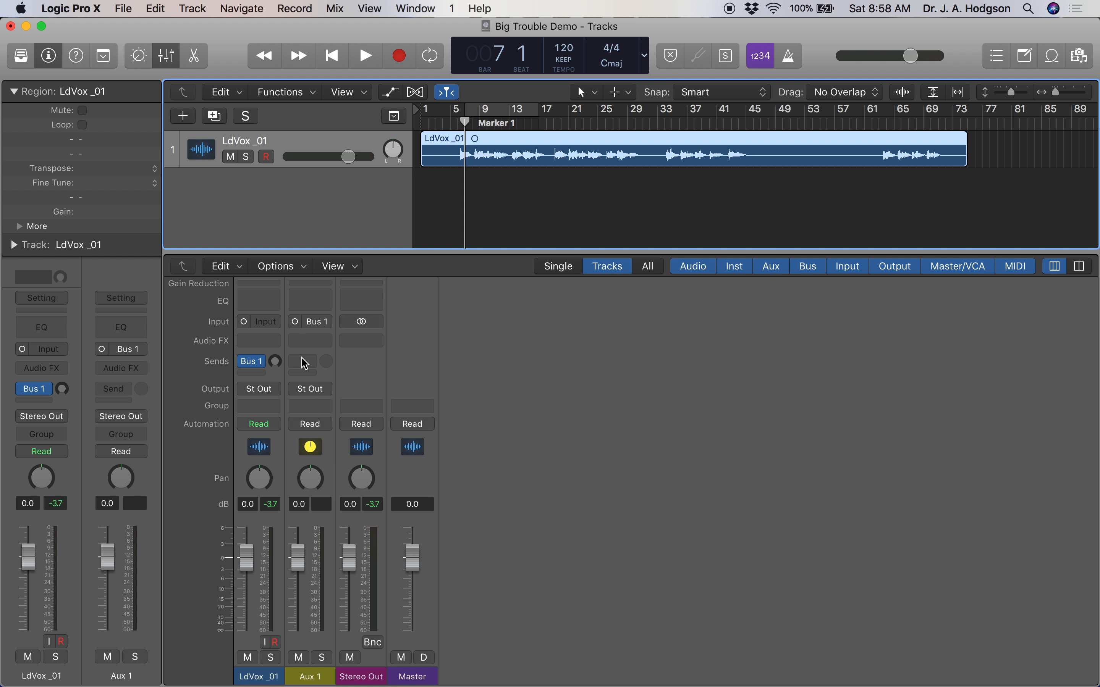
click(322, 658)
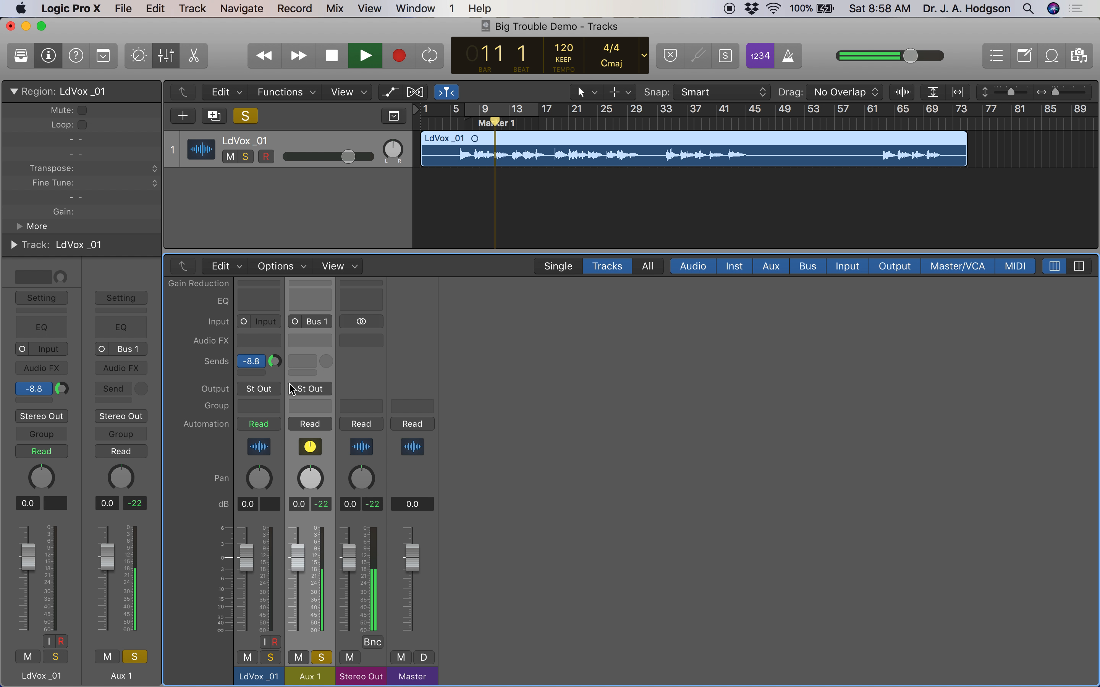
click(252, 361)
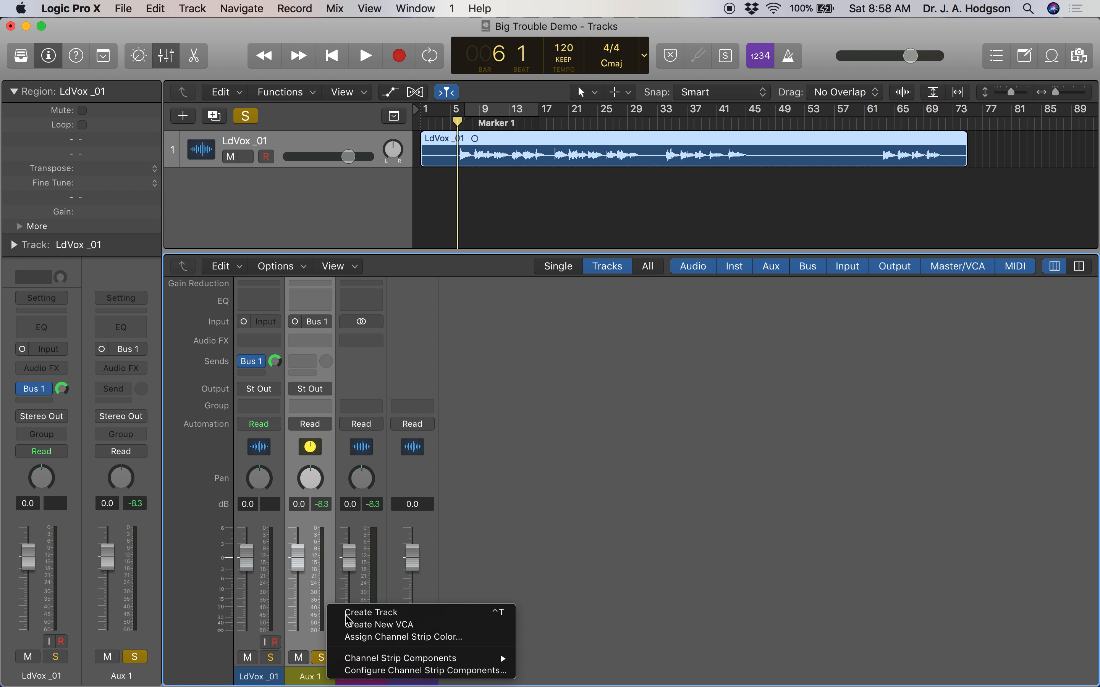
Step: Create a track for the Aux 1 channel beneath LdVox_01 and unsolo both
click(371, 612)
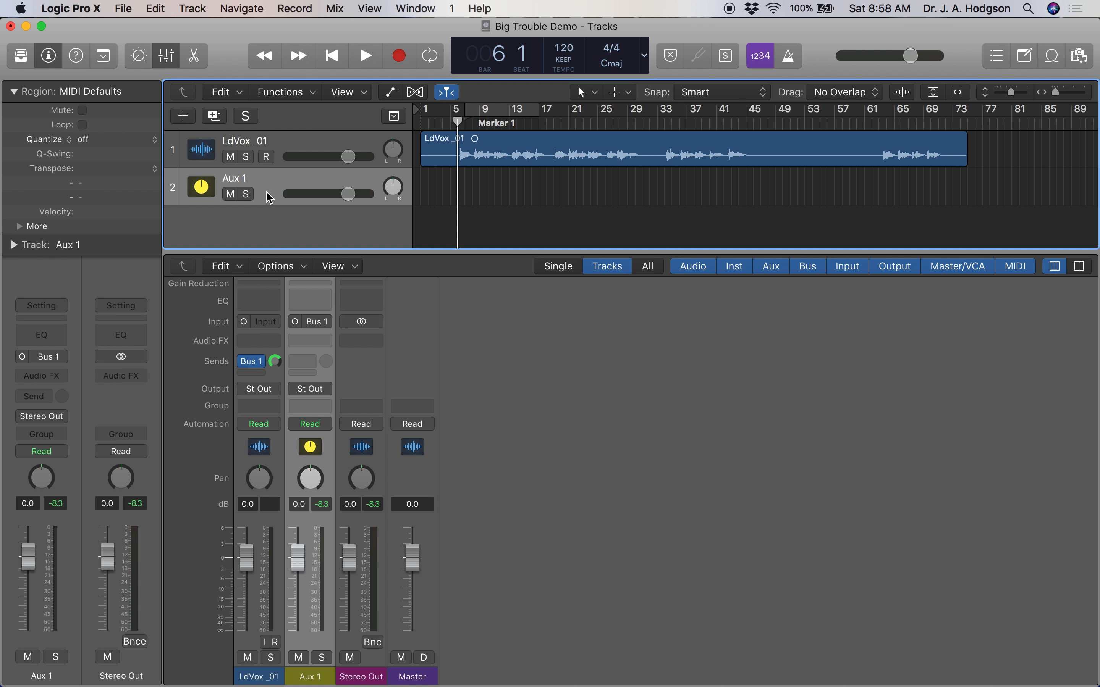
click(365, 56)
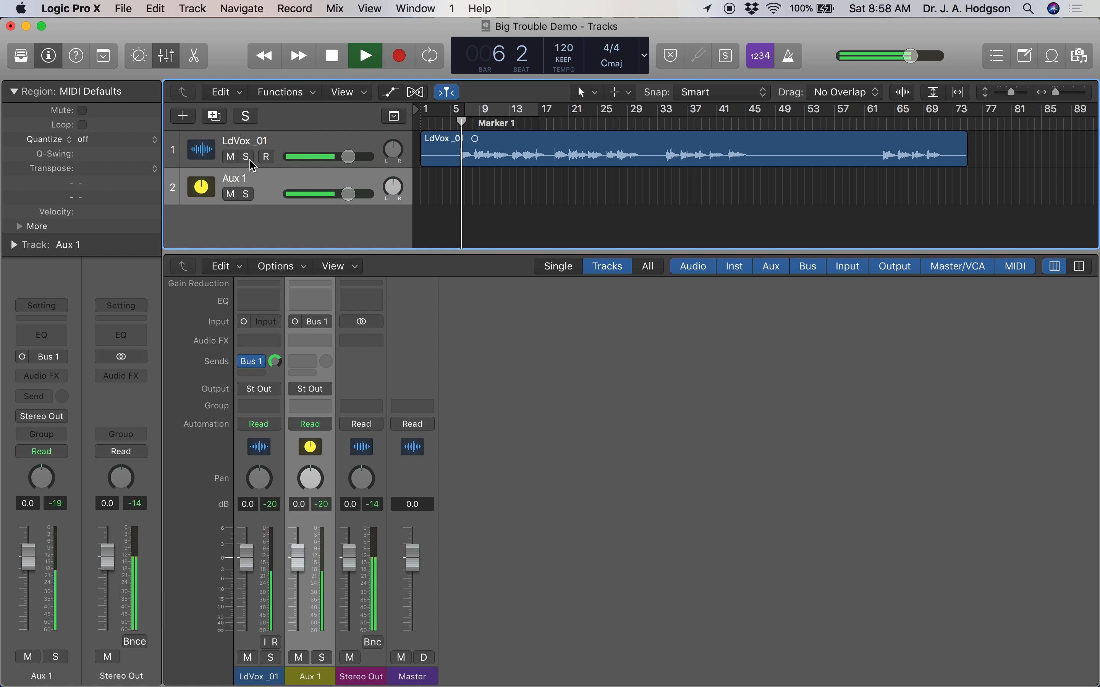
click(364, 55)
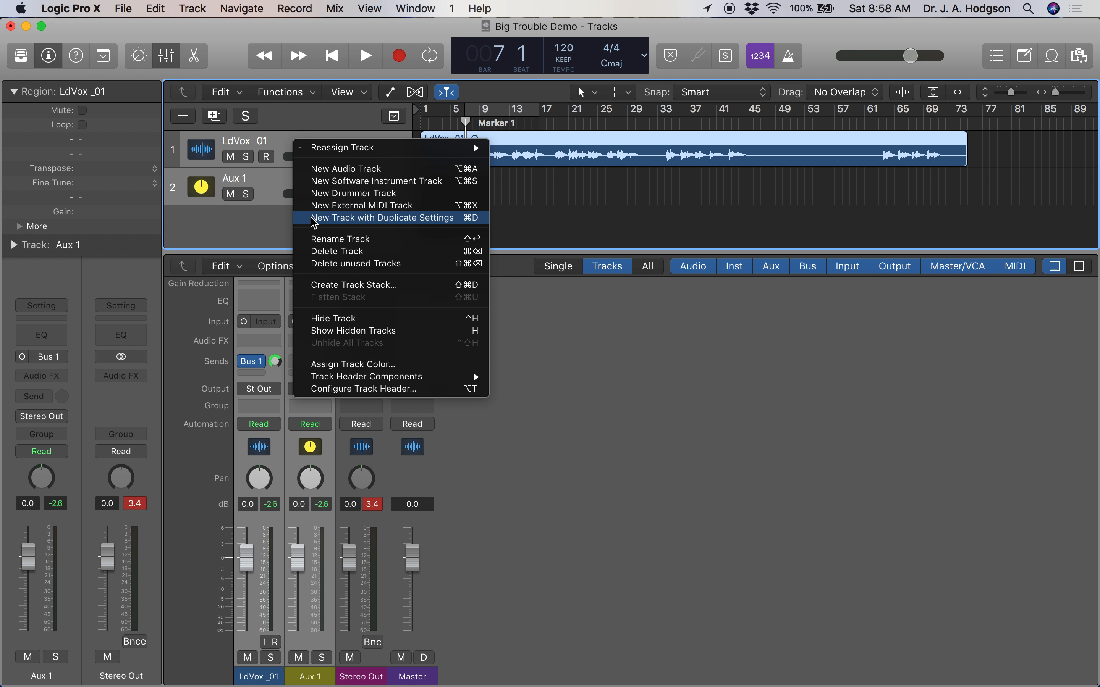
mouse_move(330, 285)
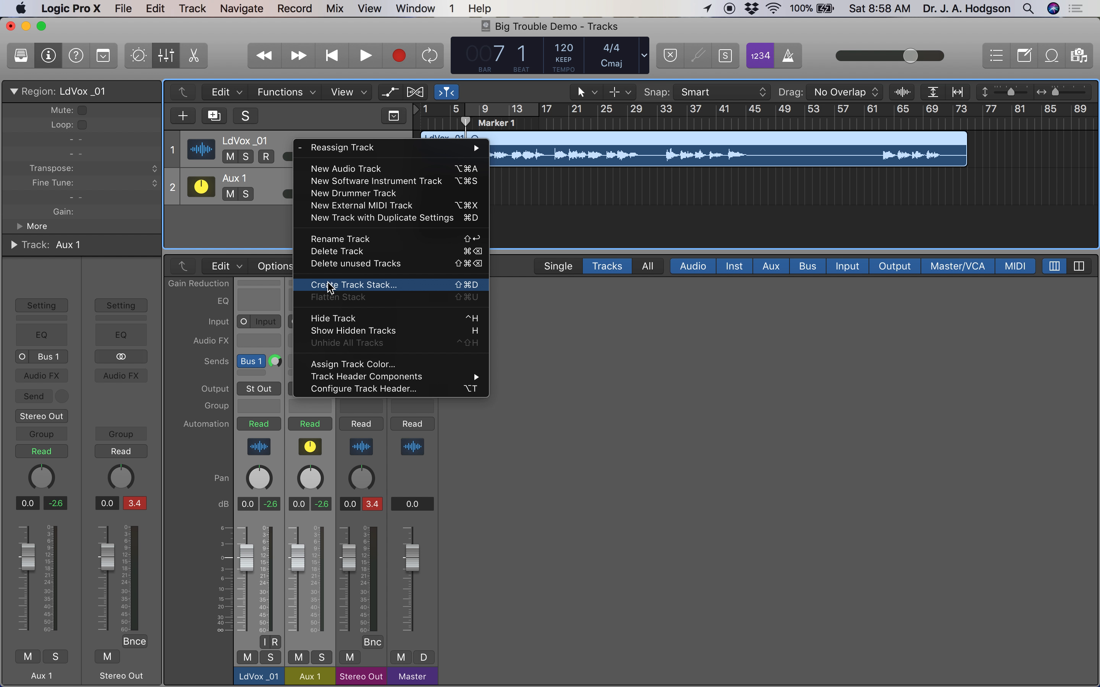
Step: Create a summing stack from LdVox_01 and Aux 1, leaving the vocal outputting to Bus 1
click(354, 285)
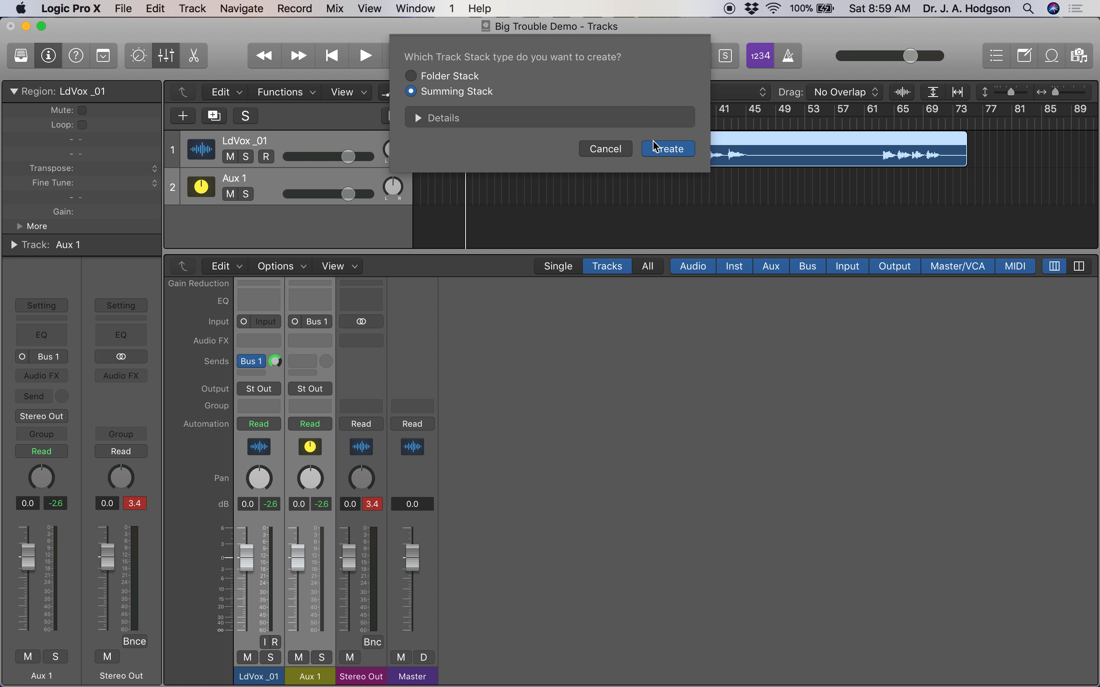
click(666, 149)
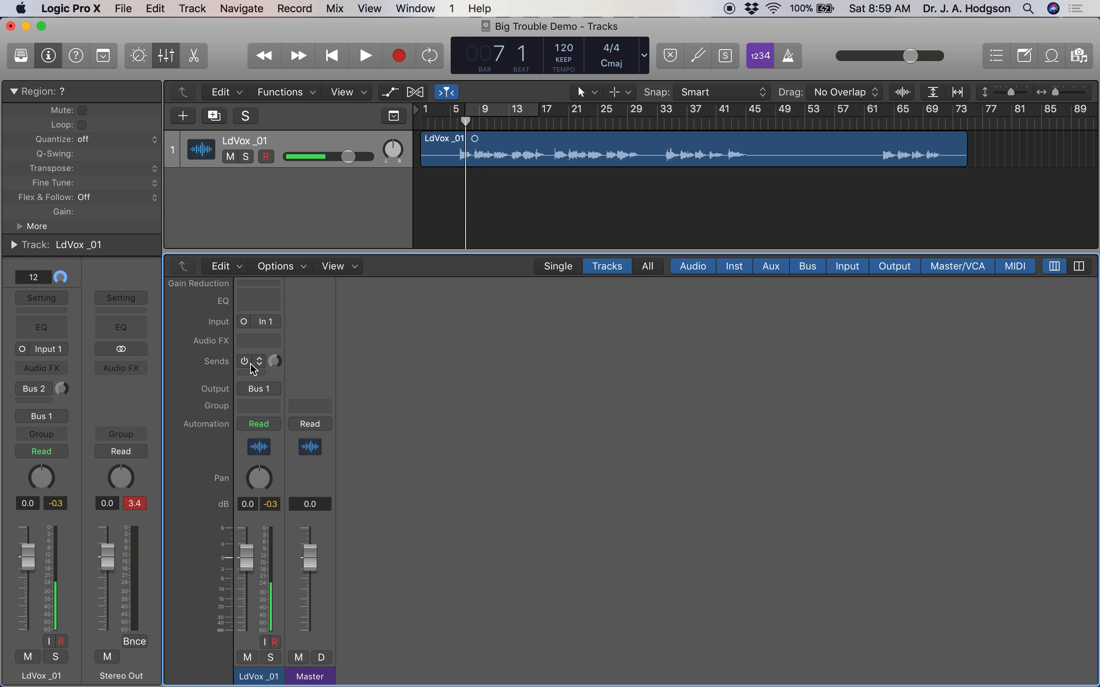
click(258, 360)
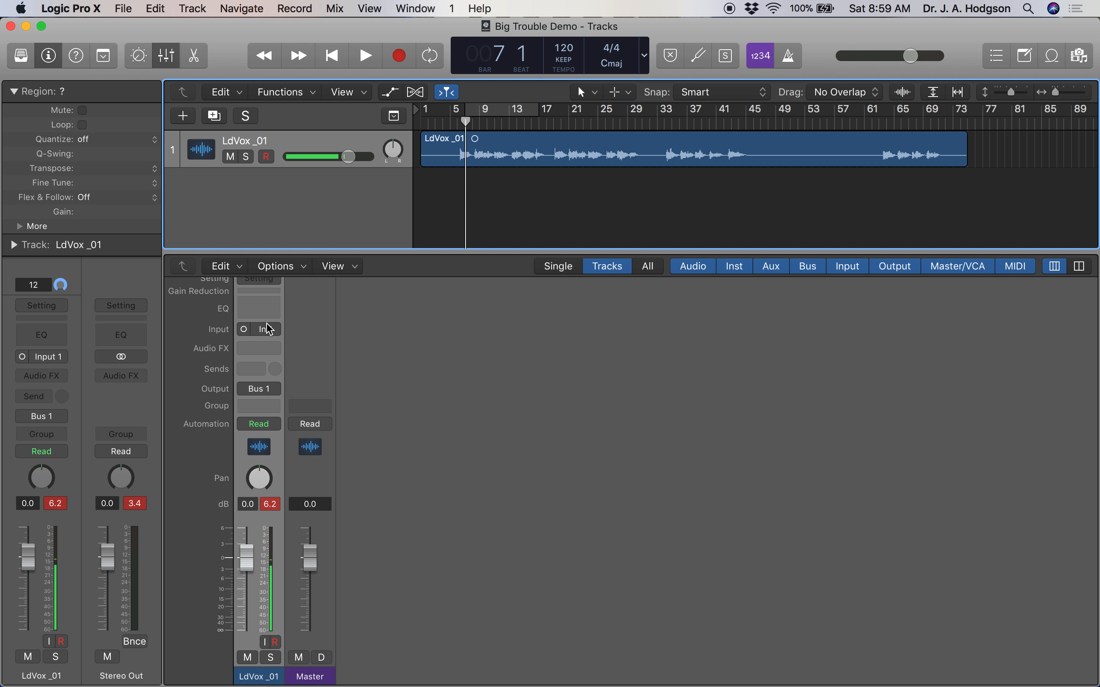
Step: Send LdVox_01 to Bus 1 again to recreate Aux 1, mute the aux and play the project
click(250, 368)
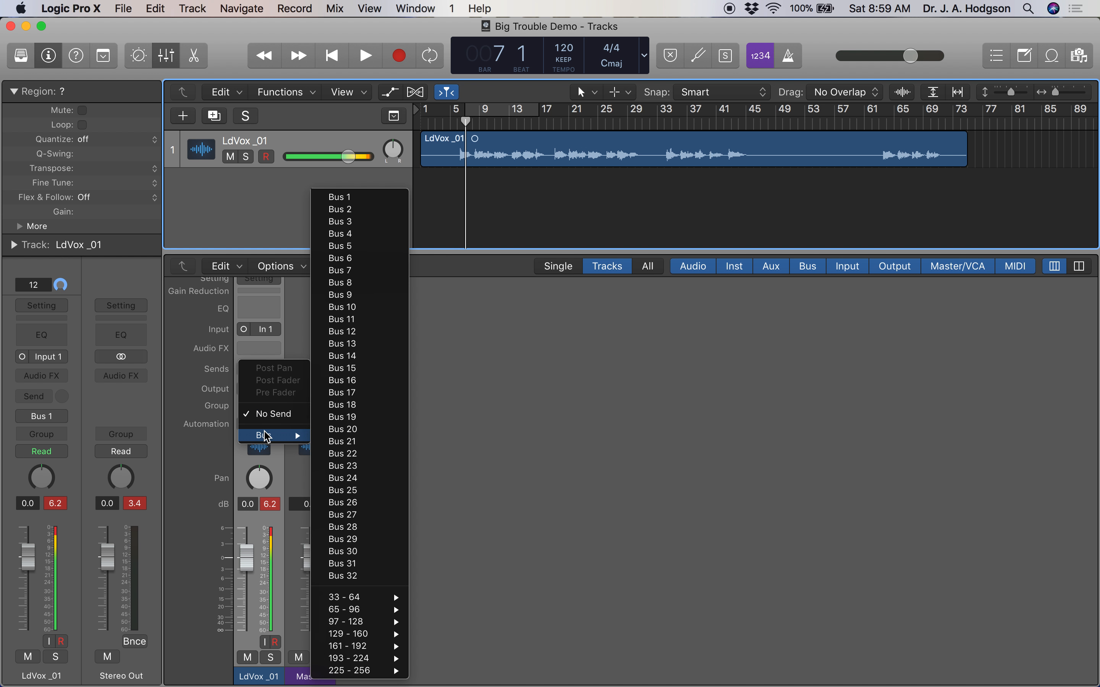
click(339, 197)
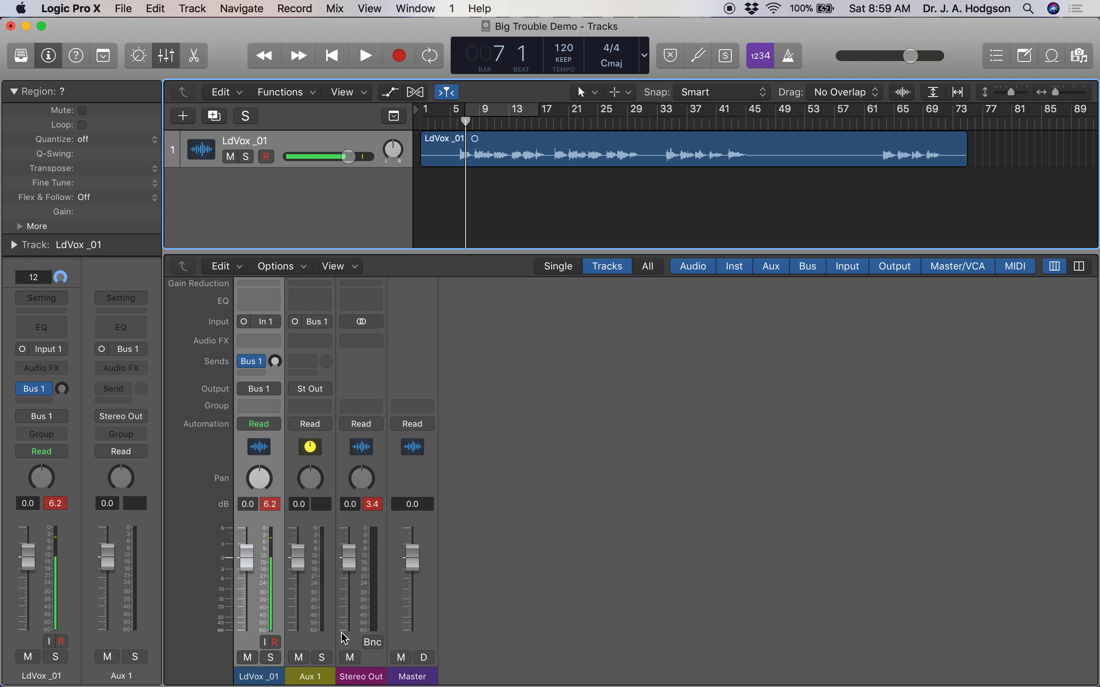
click(364, 56)
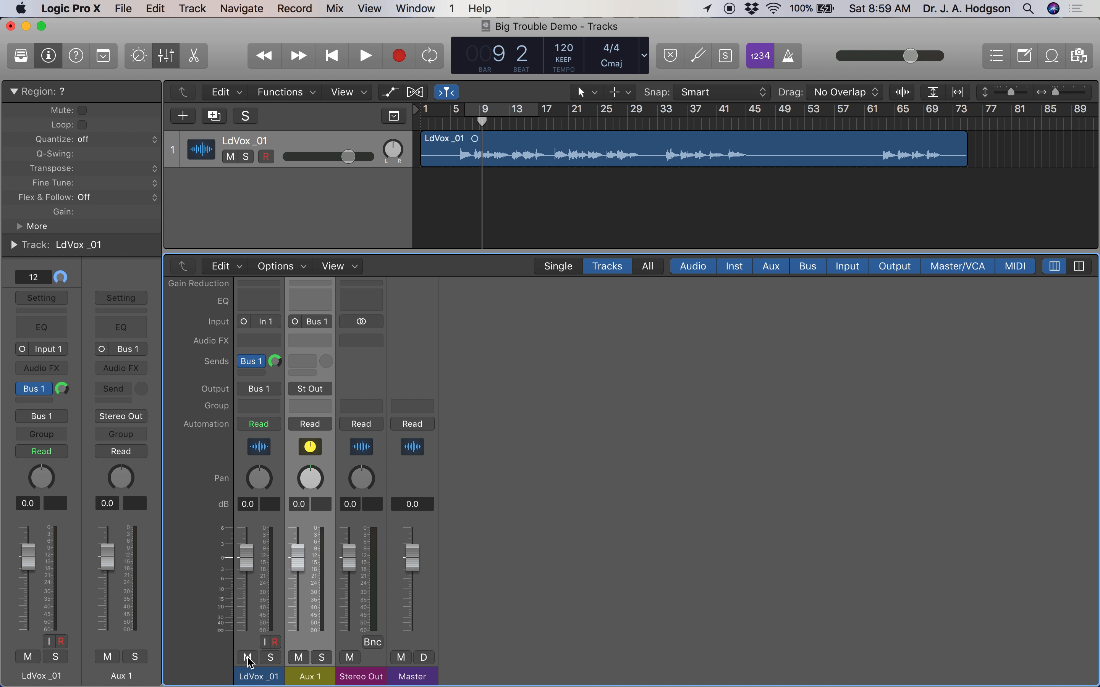
click(365, 56)
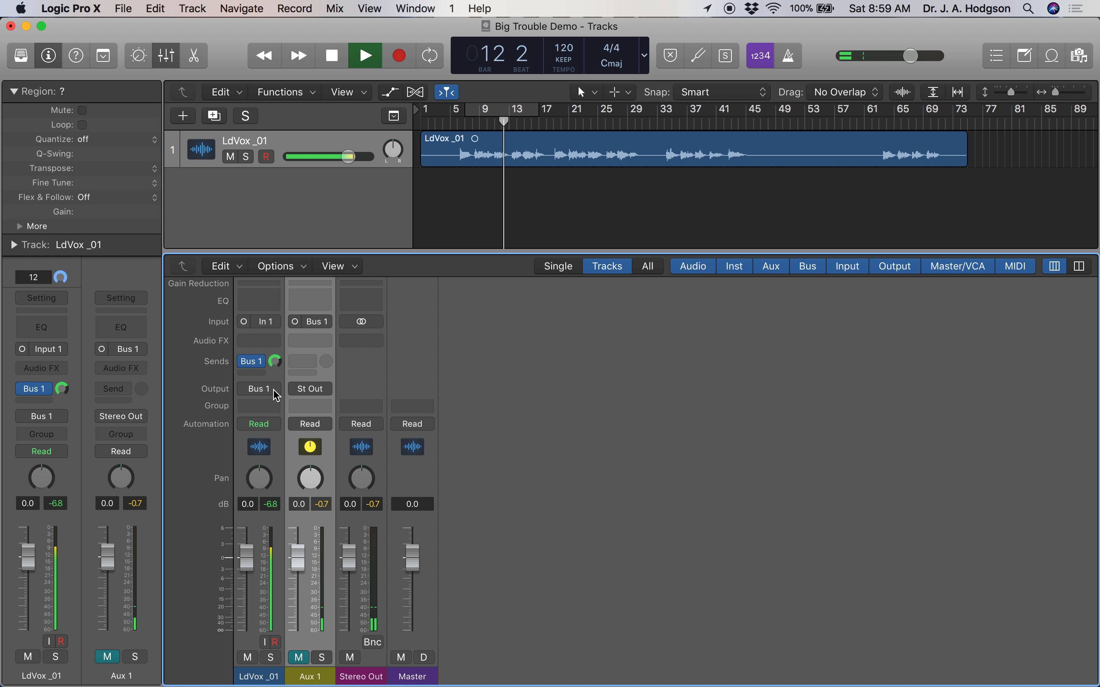
Step: Route LdVox_01 output to Bus 2, creating the soloed VOC BUS aux, with Aux 1 becoming DISTRO
click(258, 389)
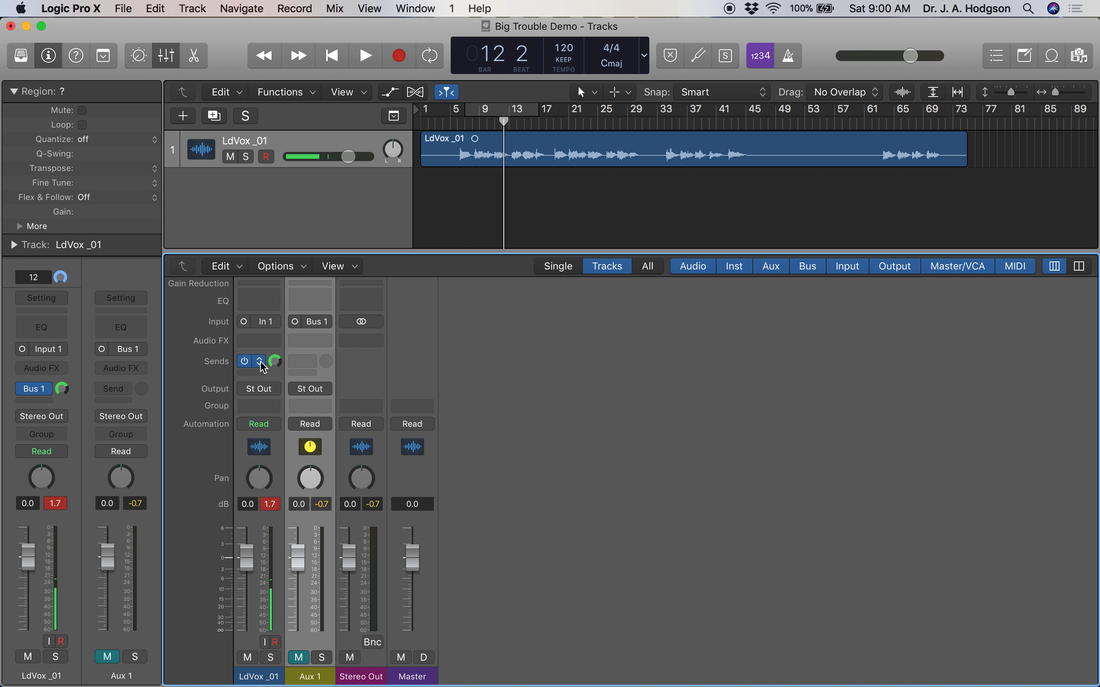
click(245, 361)
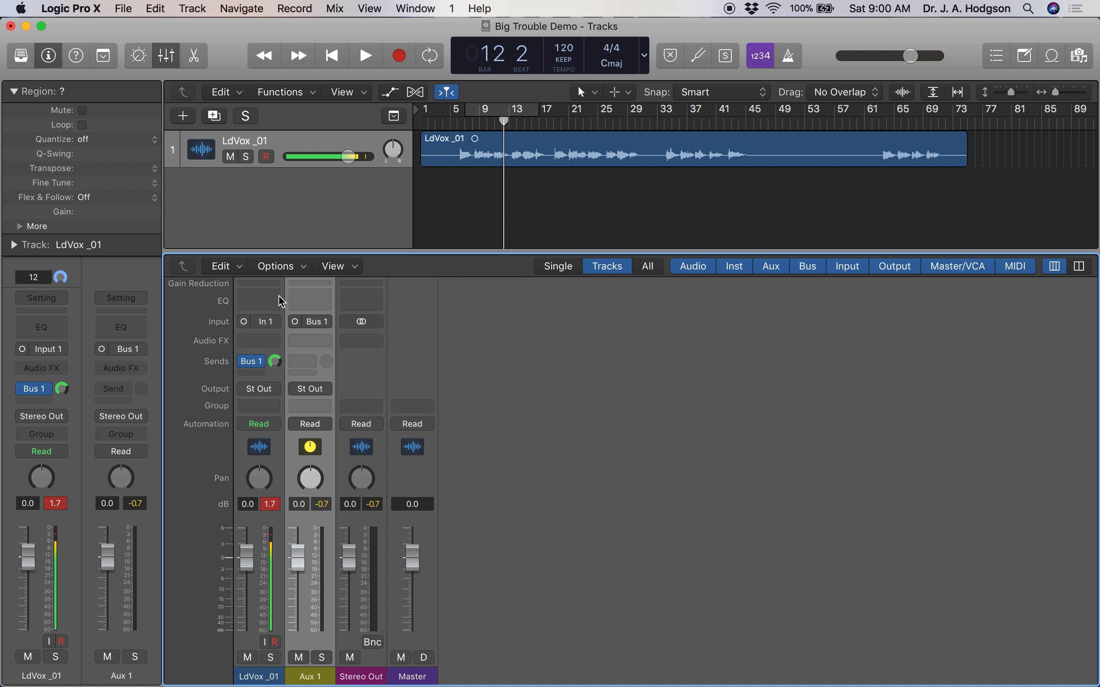
click(258, 389)
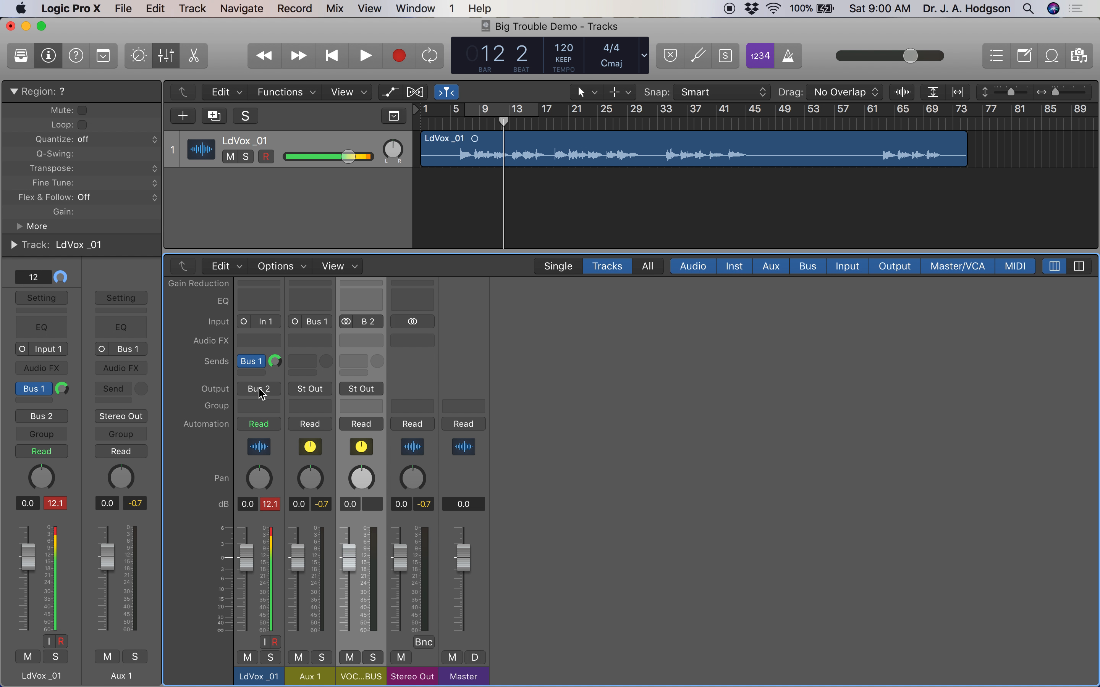
click(373, 657)
text(DISTRO)
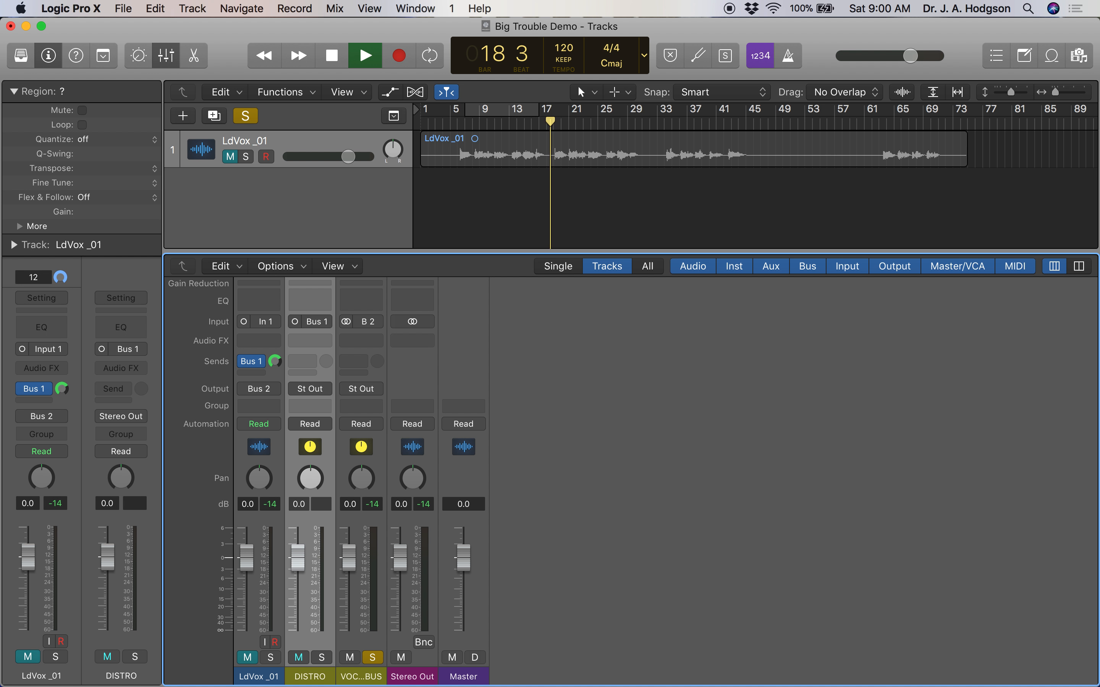
Step: Adjust the vocal's Bus 1 send level, solo LdVox_01 with DISTRO, unmute and stop at bar 7
click(363, 56)
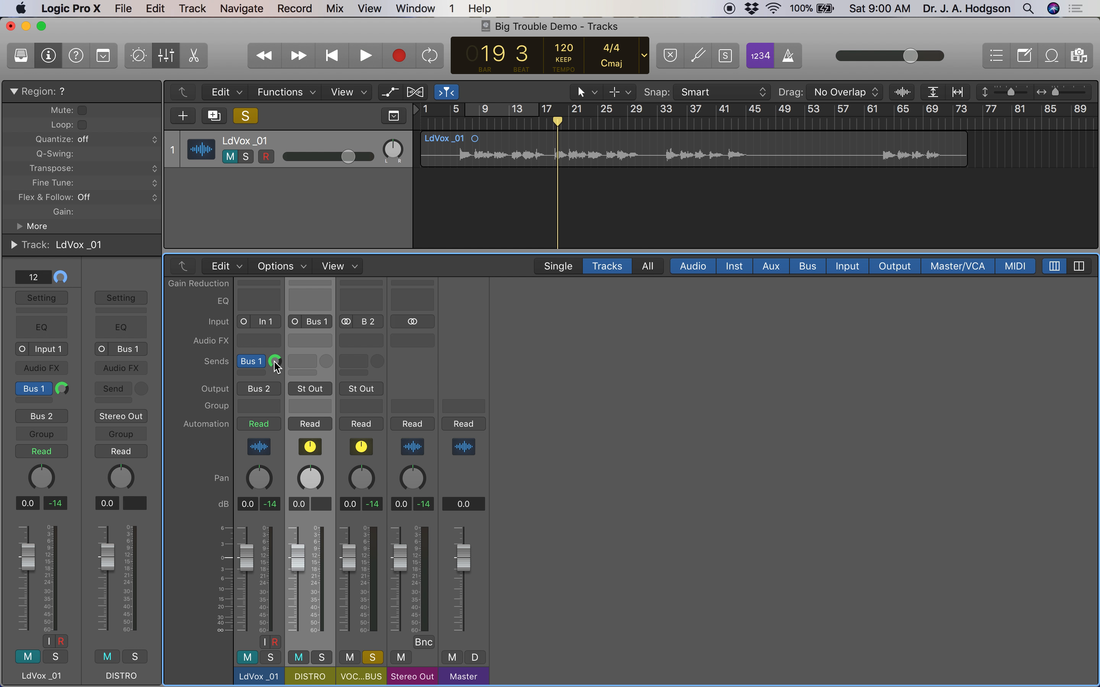
click(364, 55)
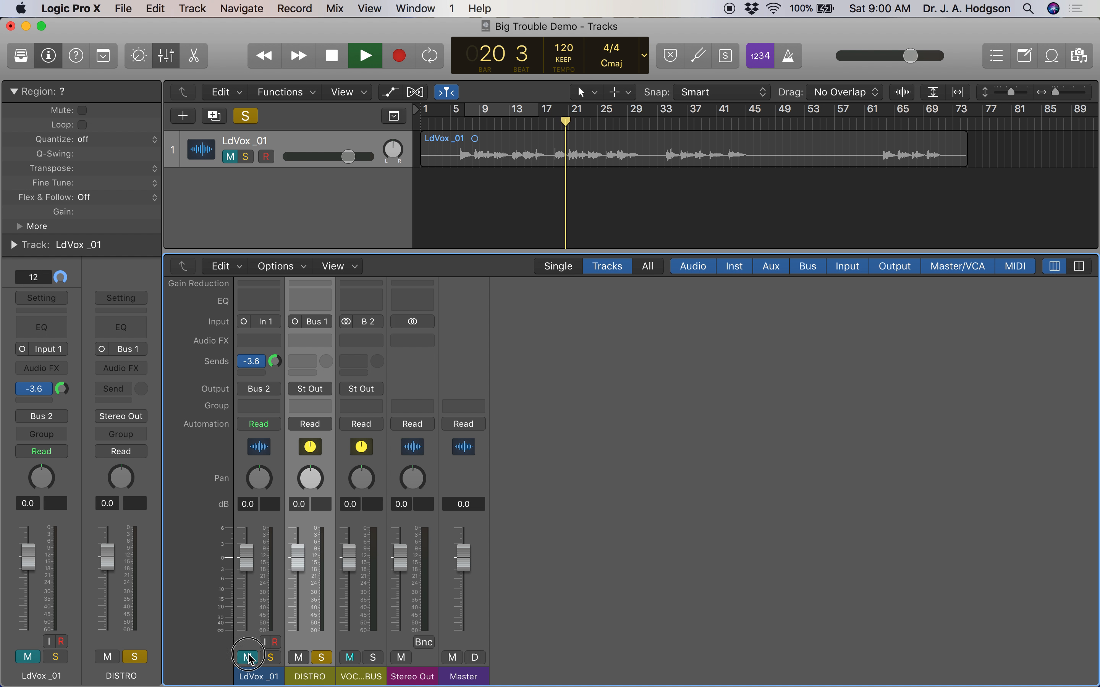
click(248, 657)
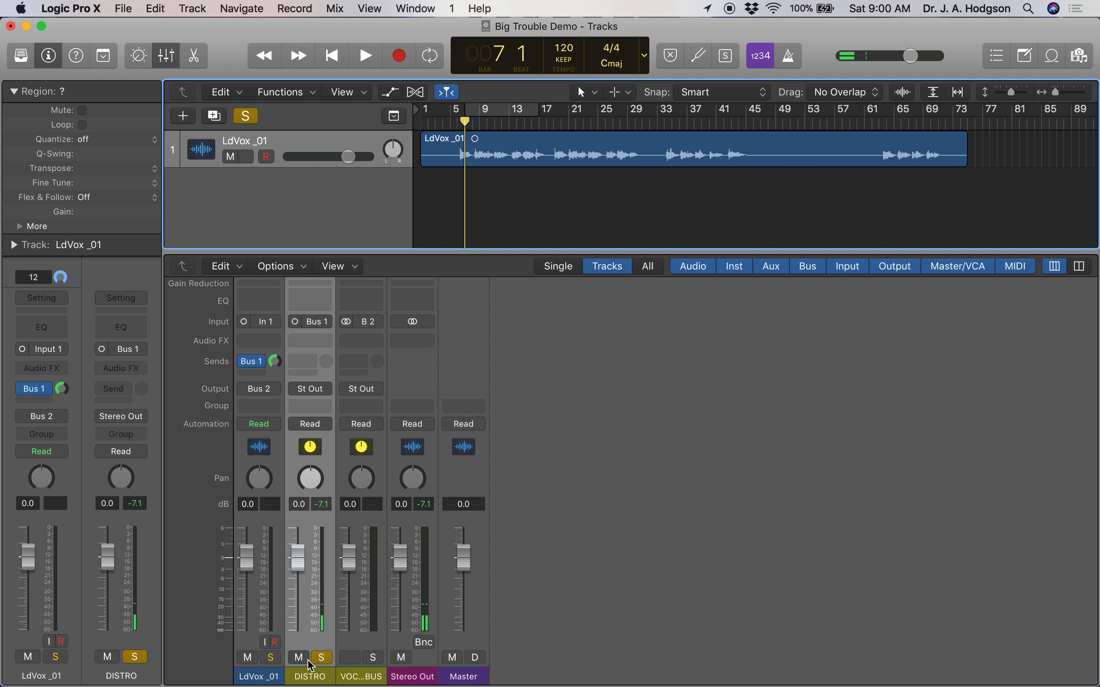
Step: Set the DISTRO aux output to Bus 2 and audition it with the vocal bus soloed
click(322, 657)
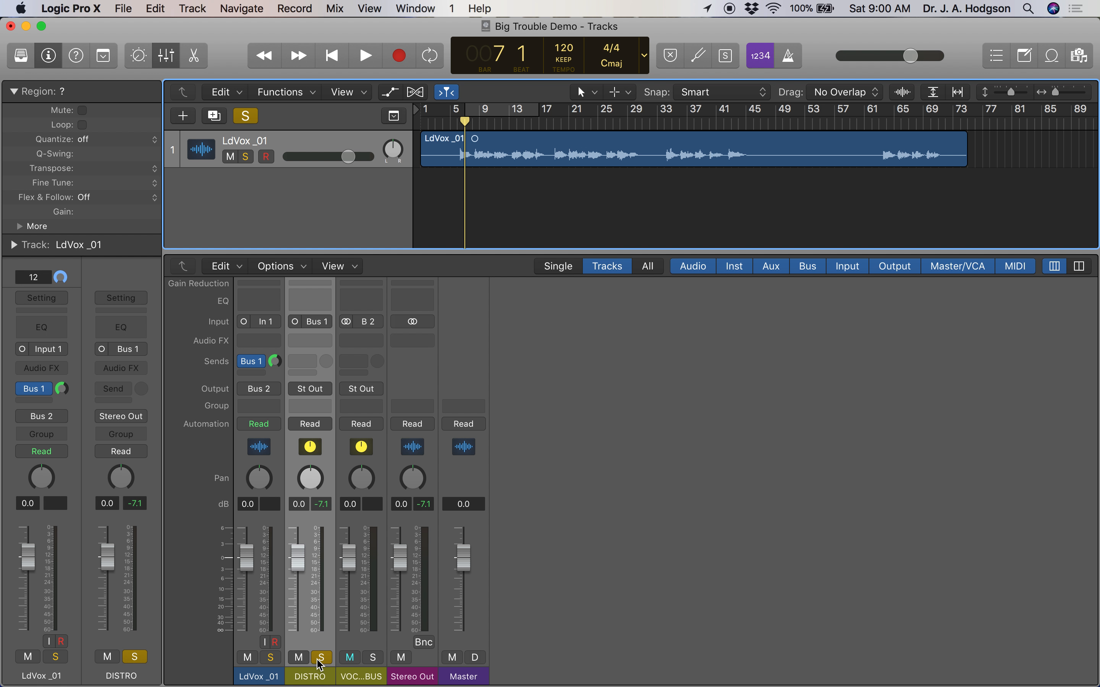
click(309, 390)
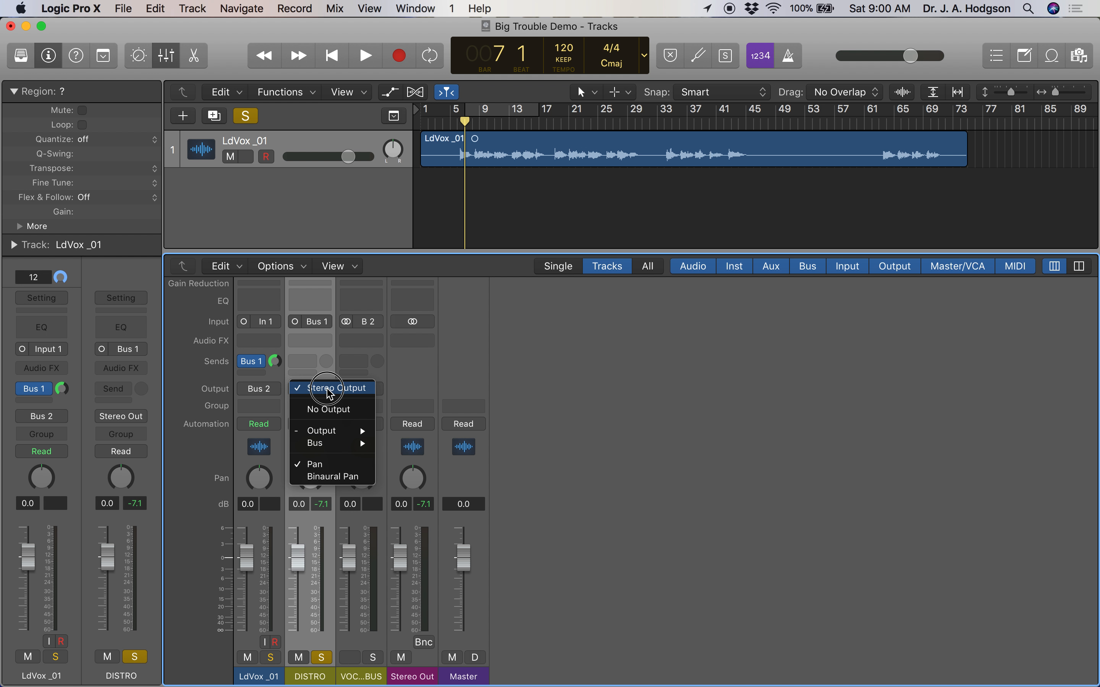
click(335, 388)
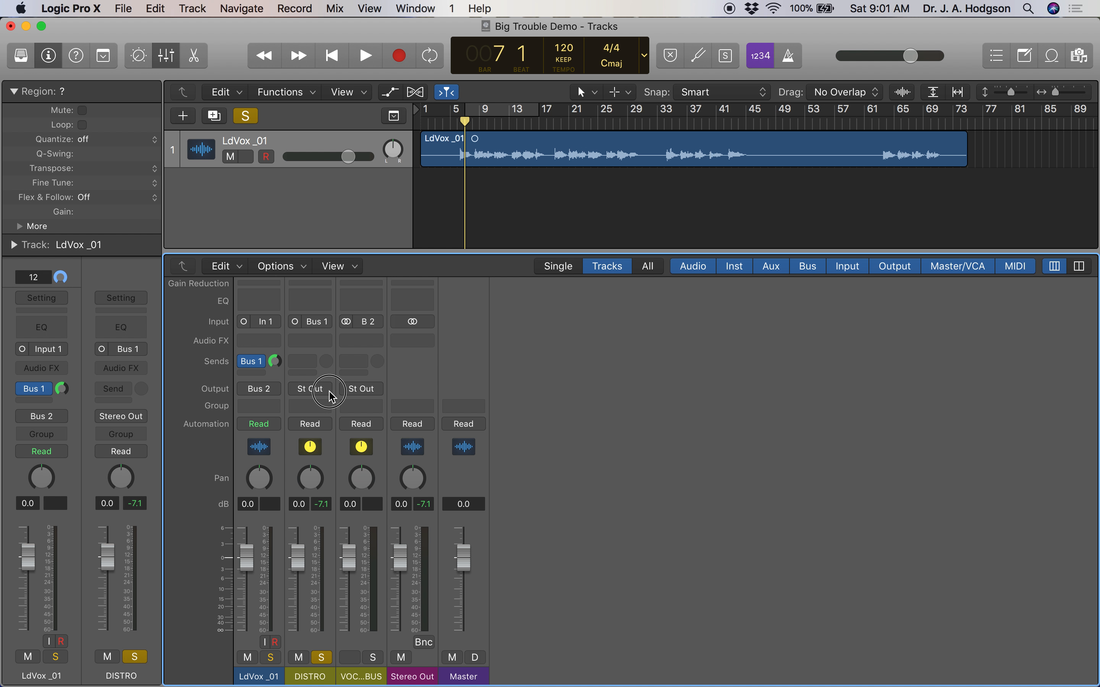
click(306, 389)
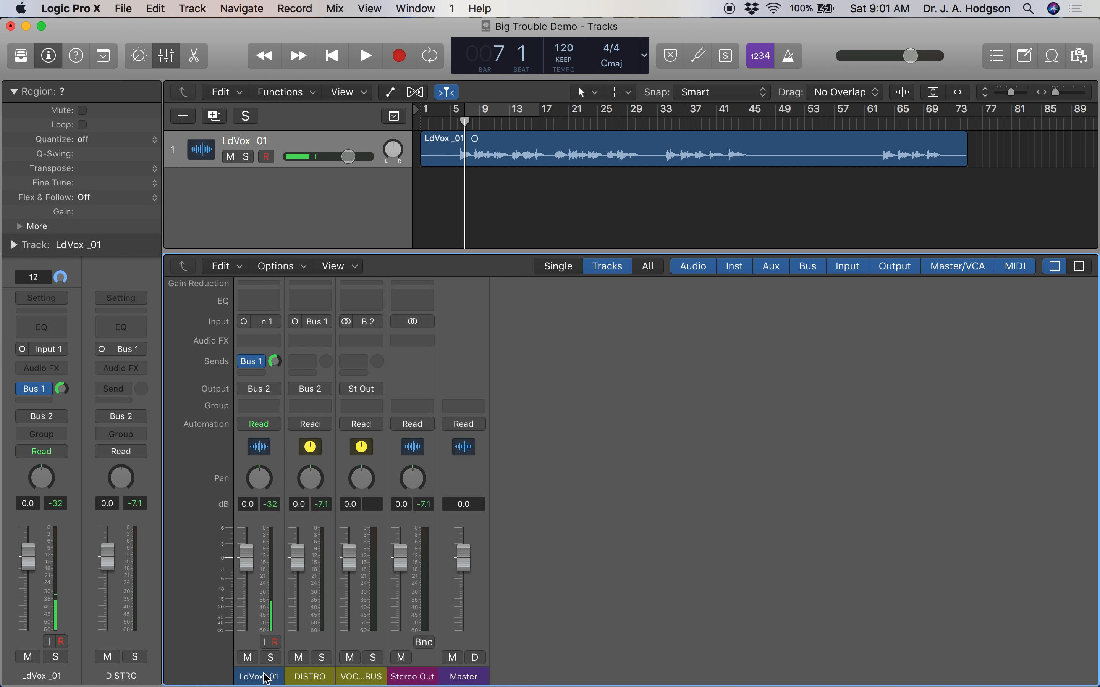
click(365, 56)
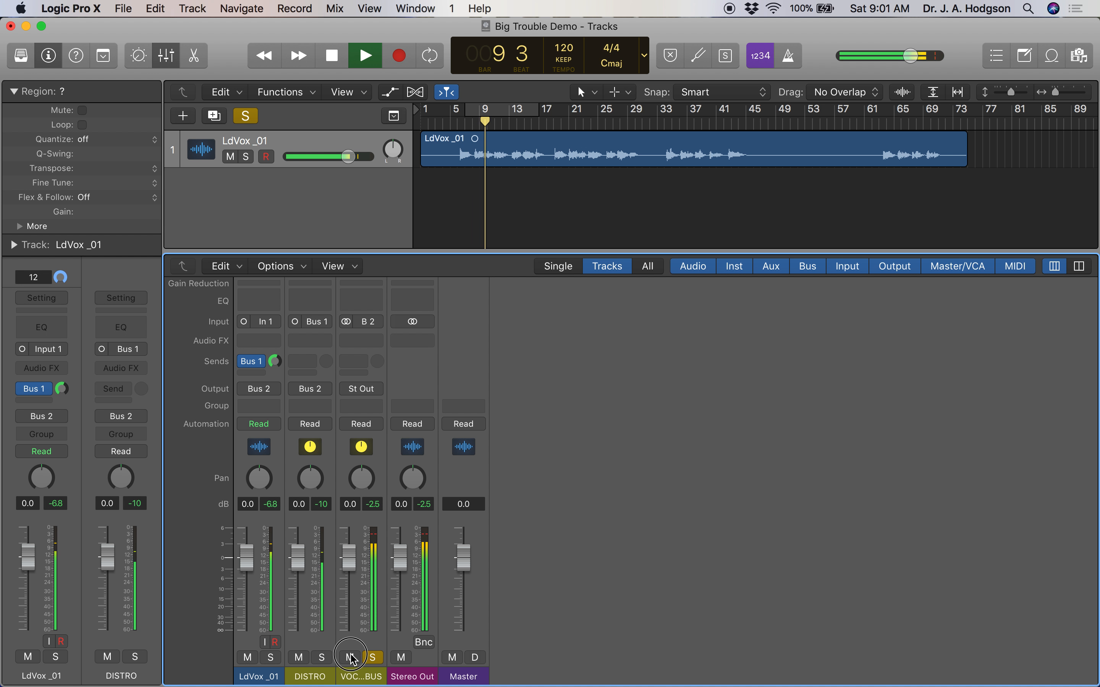
click(349, 658)
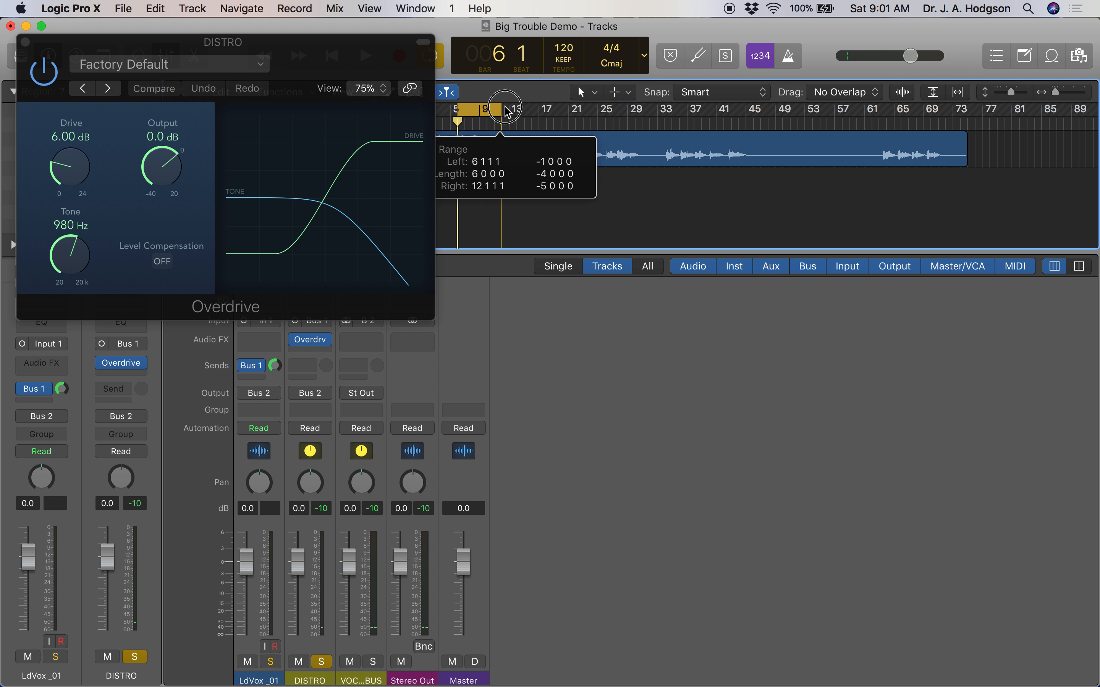
Step: Loop bars 6-12 and set Overdrive Drive to 16 dB, Tone to 2600 Hz
click(364, 56)
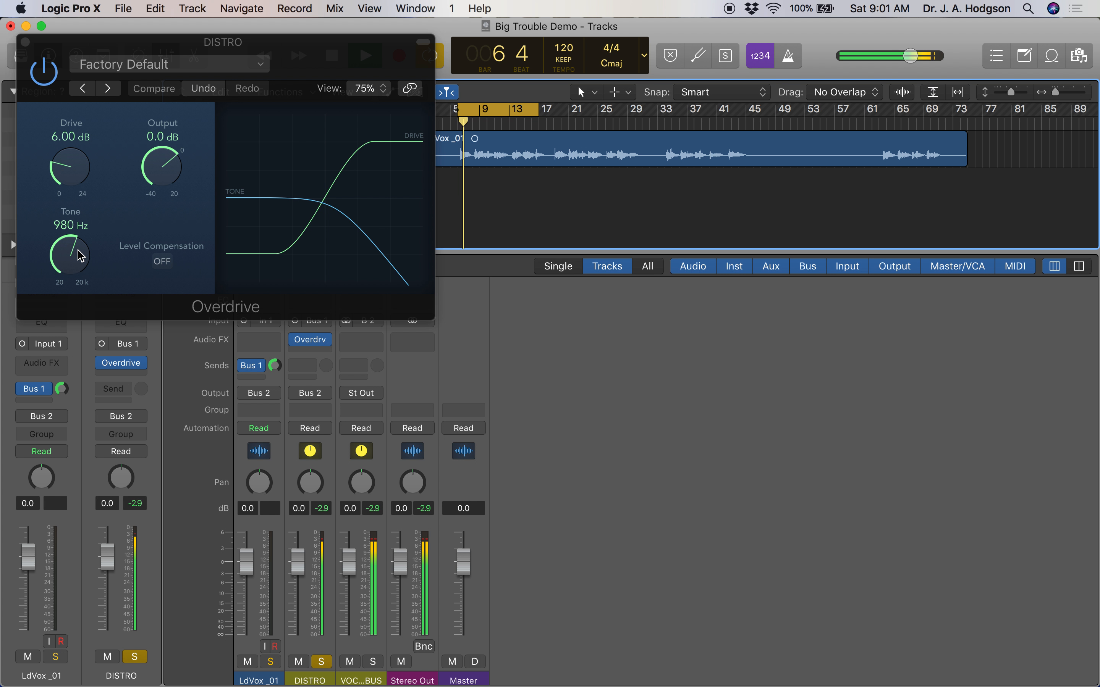
drag(69, 174, 74, 140)
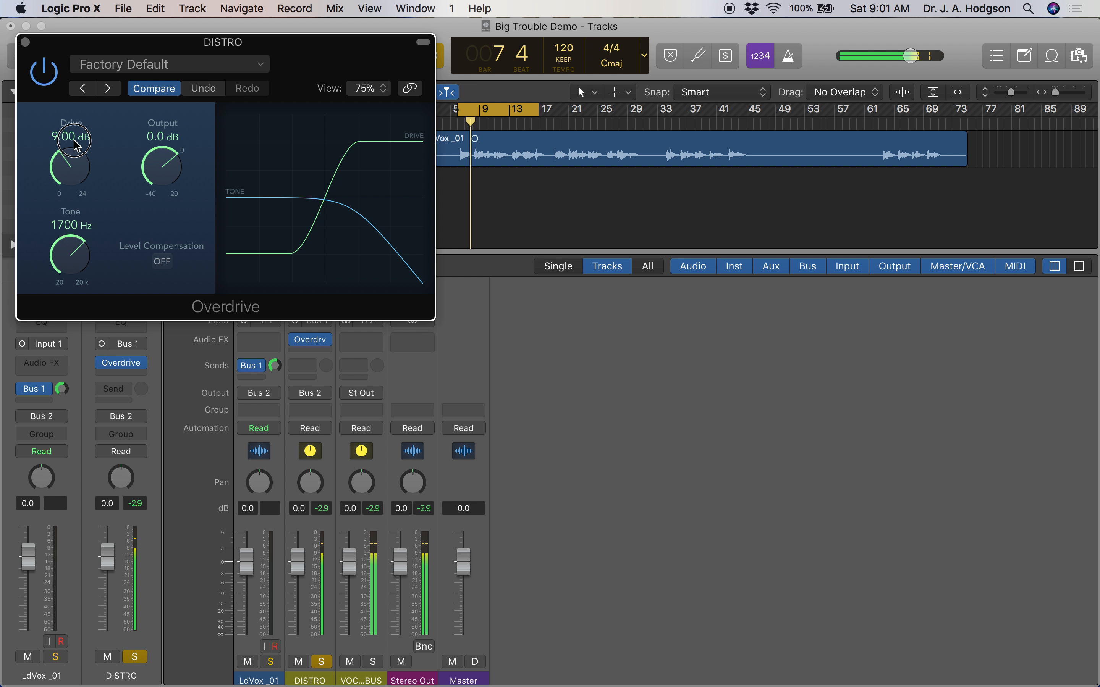
drag(70, 137, 76, 108)
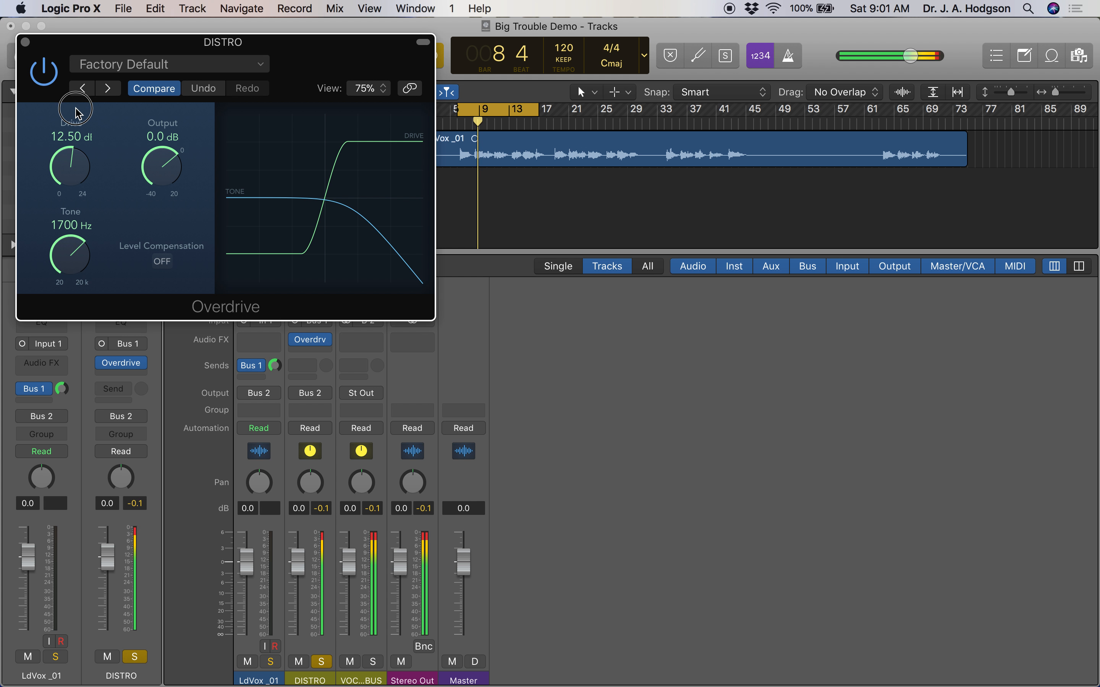
drag(68, 170, 69, 147)
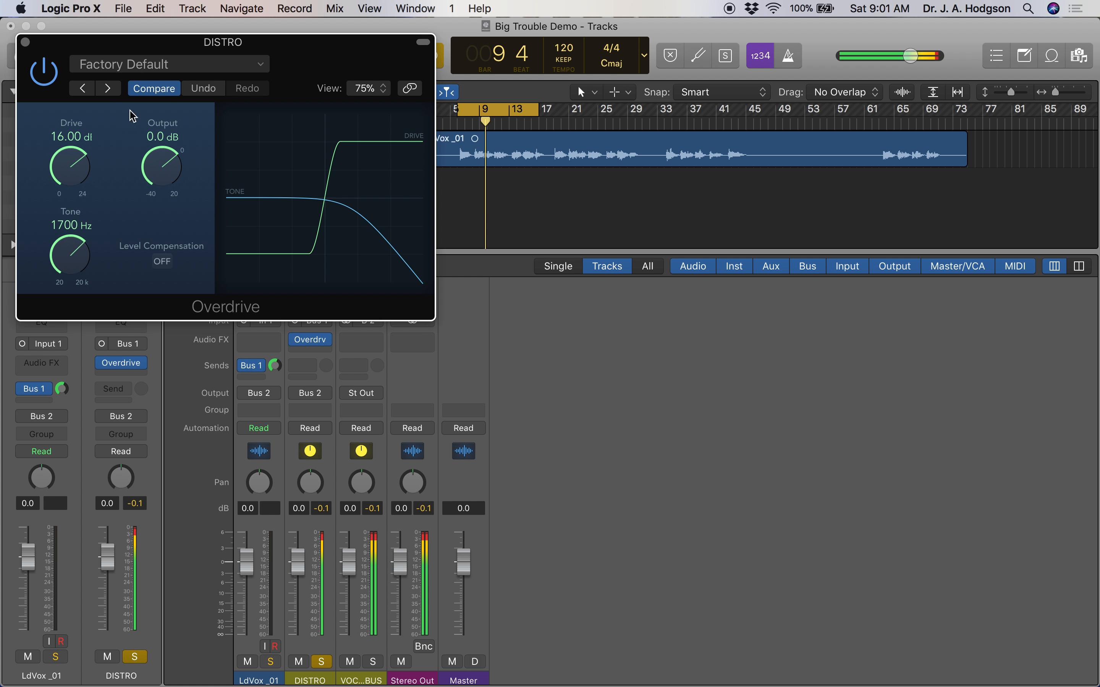
drag(69, 255, 69, 221)
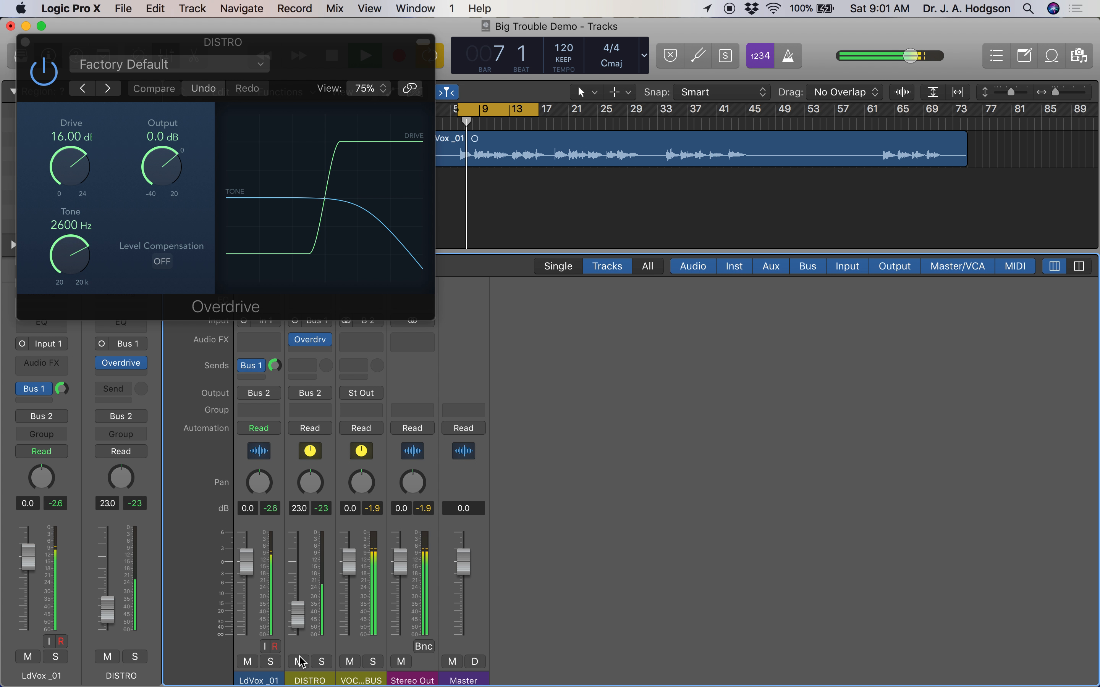
Step: Mute the DISTRO aux during playback to hear the clean vocal
click(107, 657)
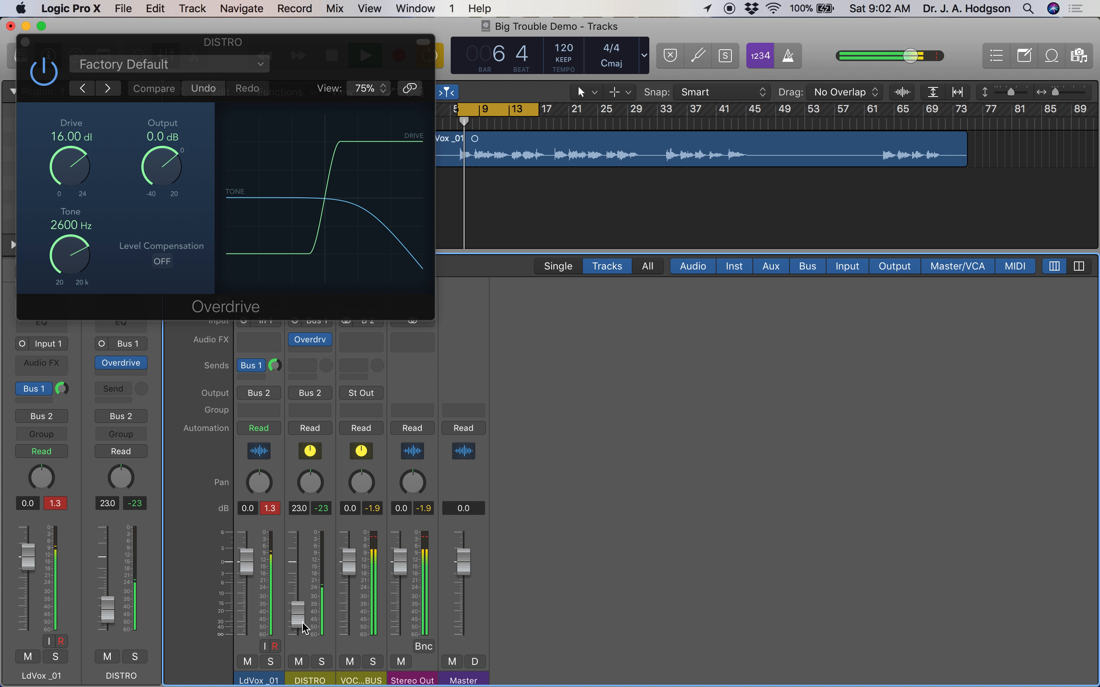
click(297, 661)
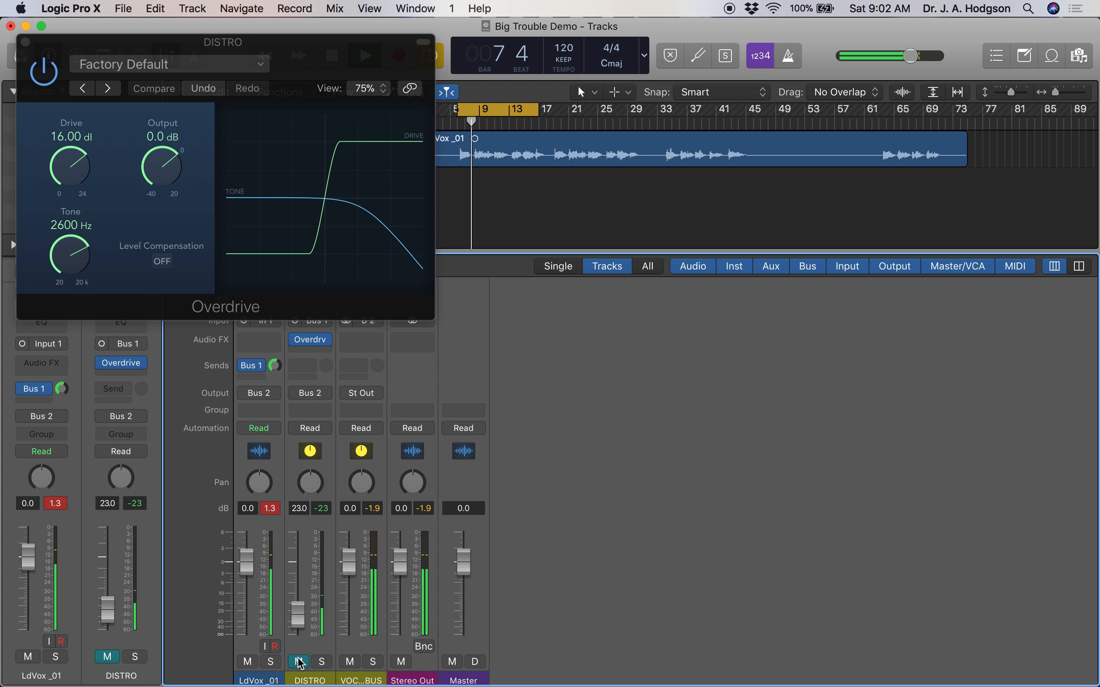